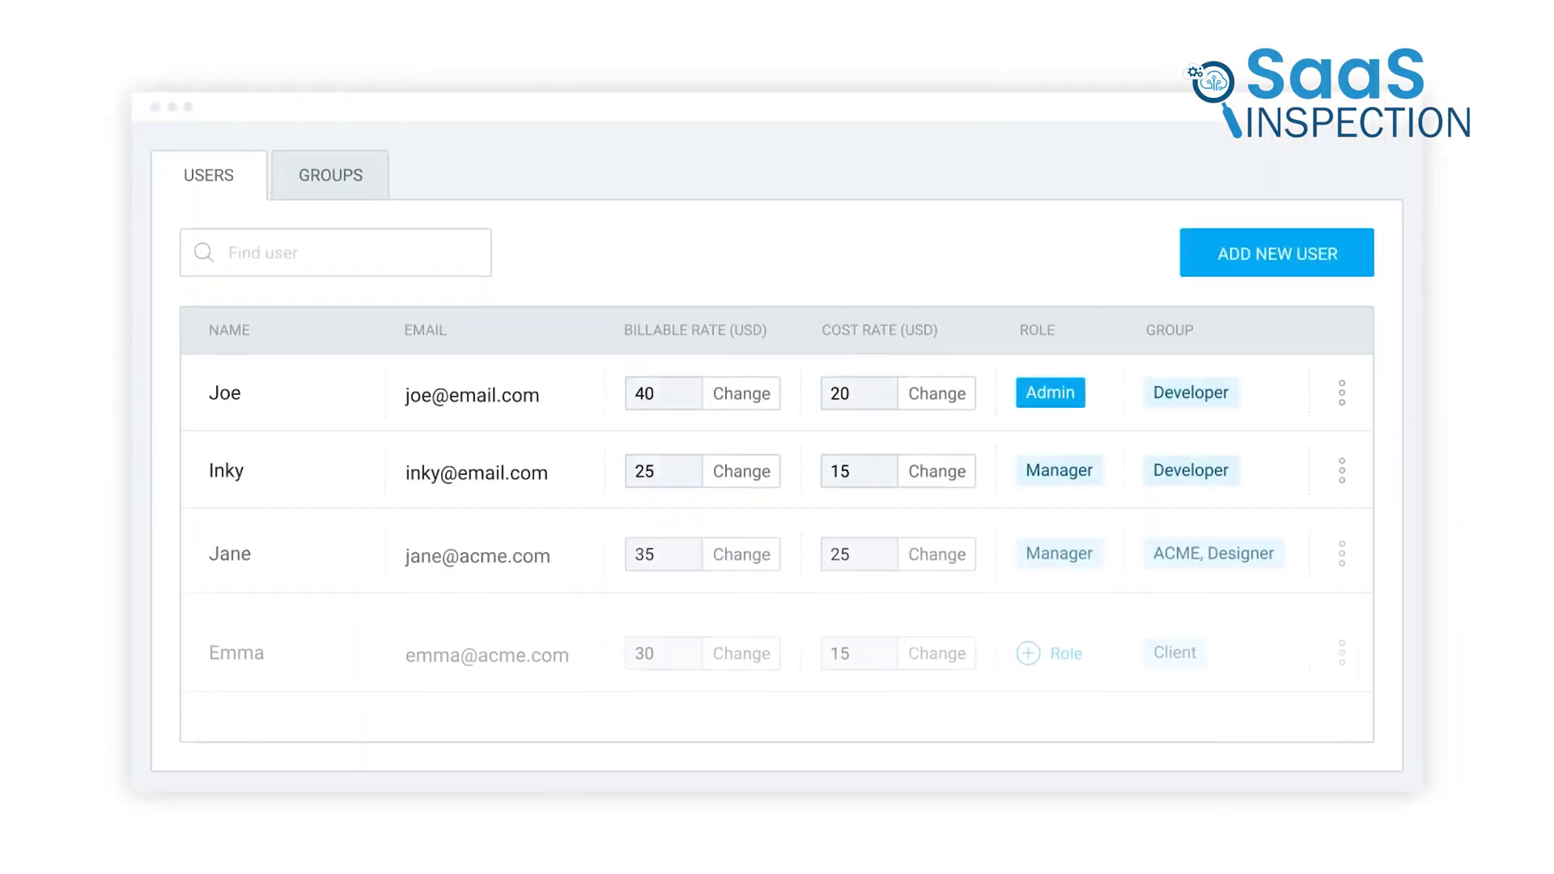
- Create a new project named 'Stella - Plaky Integration' from the Projects list
{"action": "left_click", "coordinate": [1278, 253]}
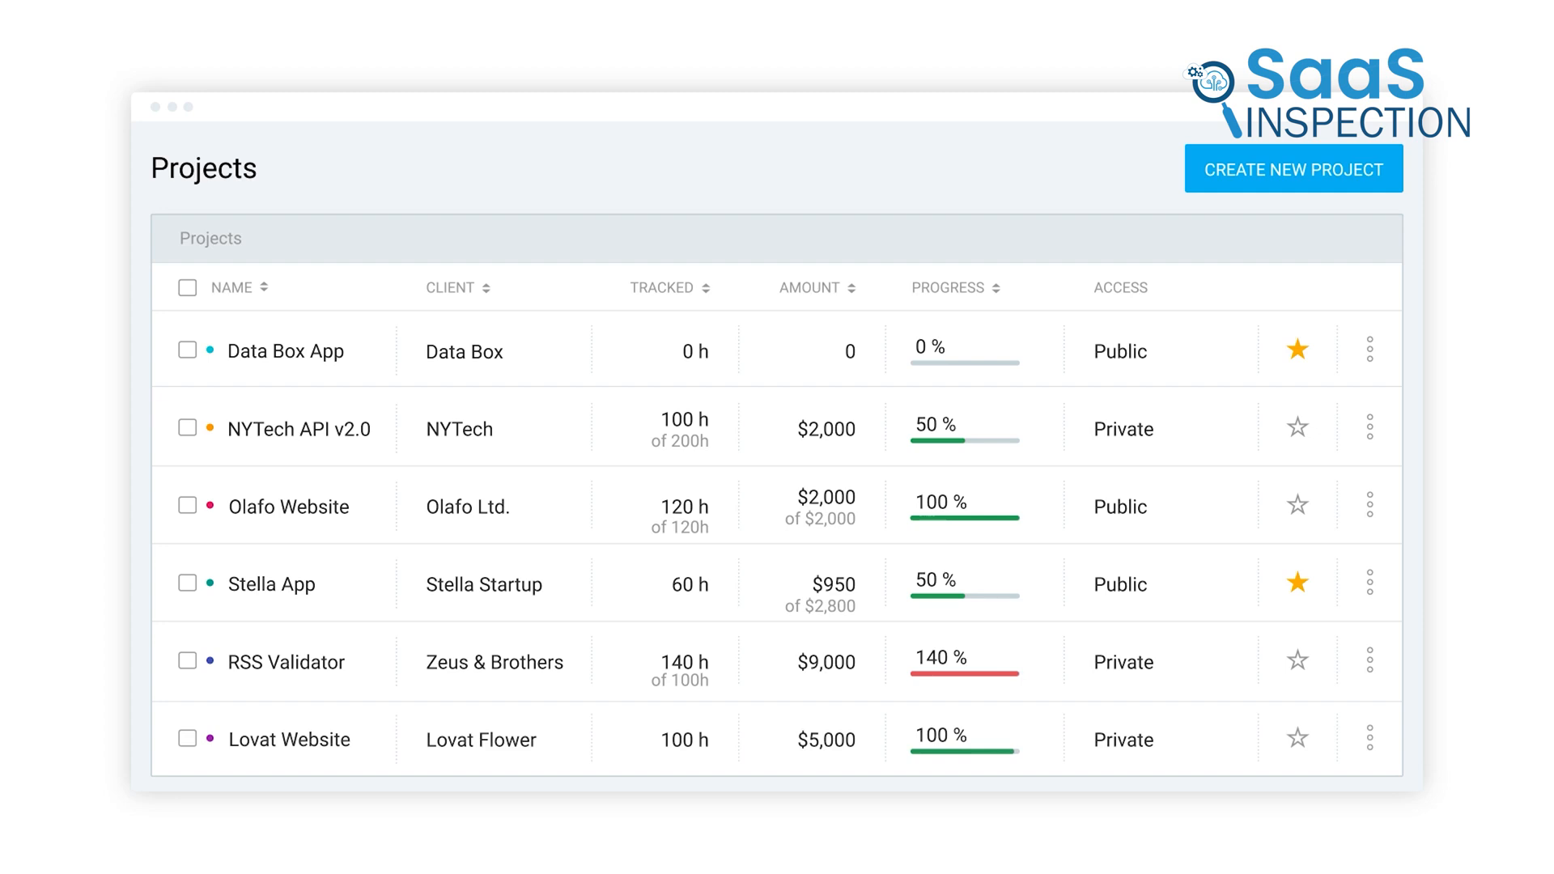
{"action": "left_click", "coordinate": [1292, 167]}
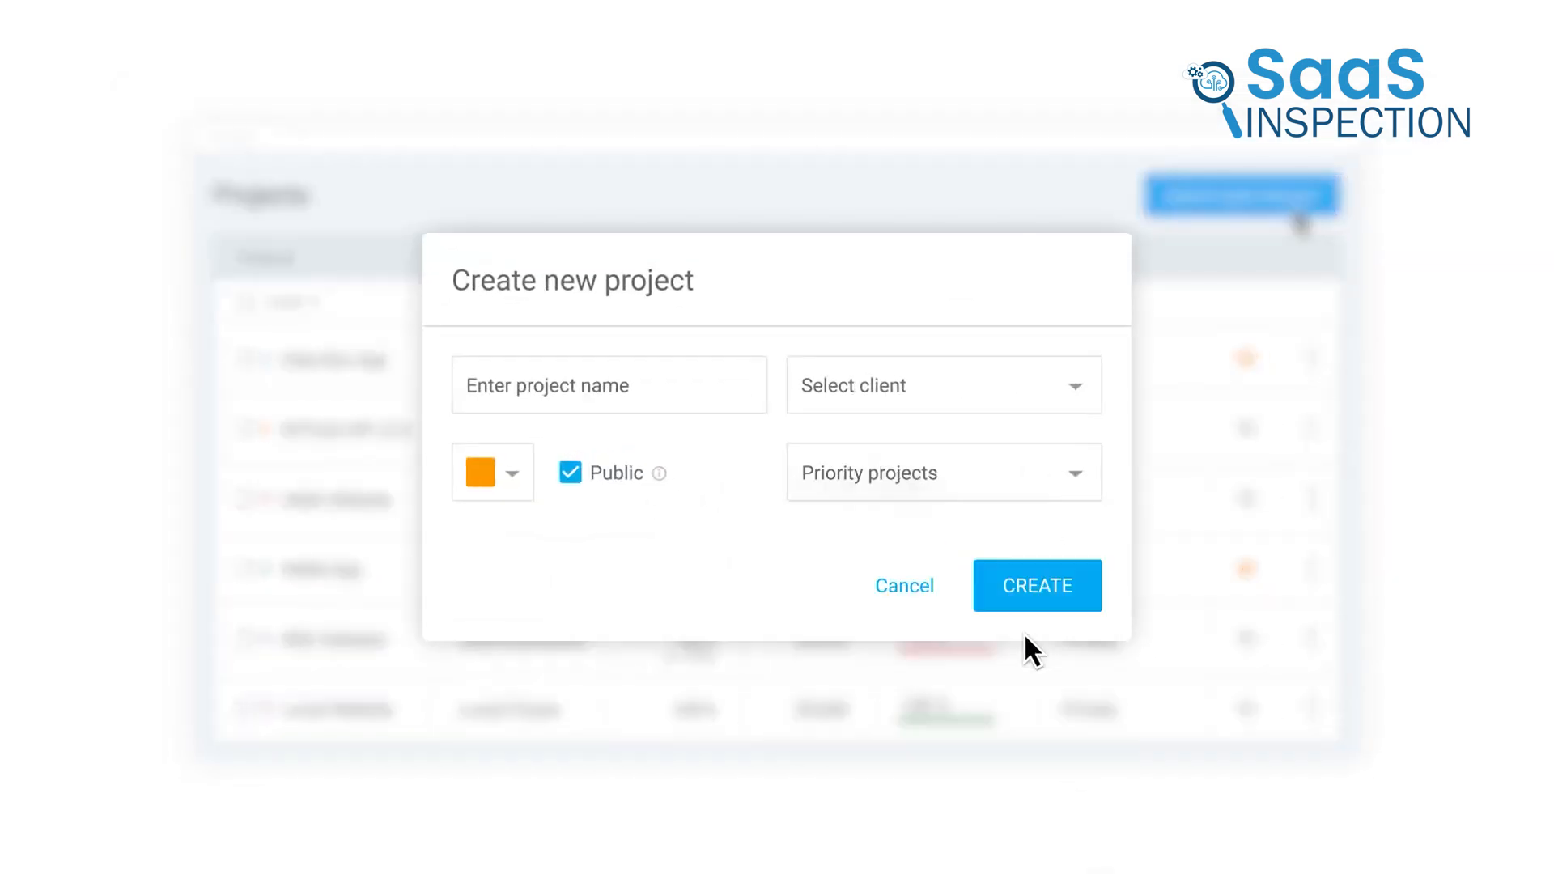
{"action": "type", "text": "Stella - Plaky Integration"}
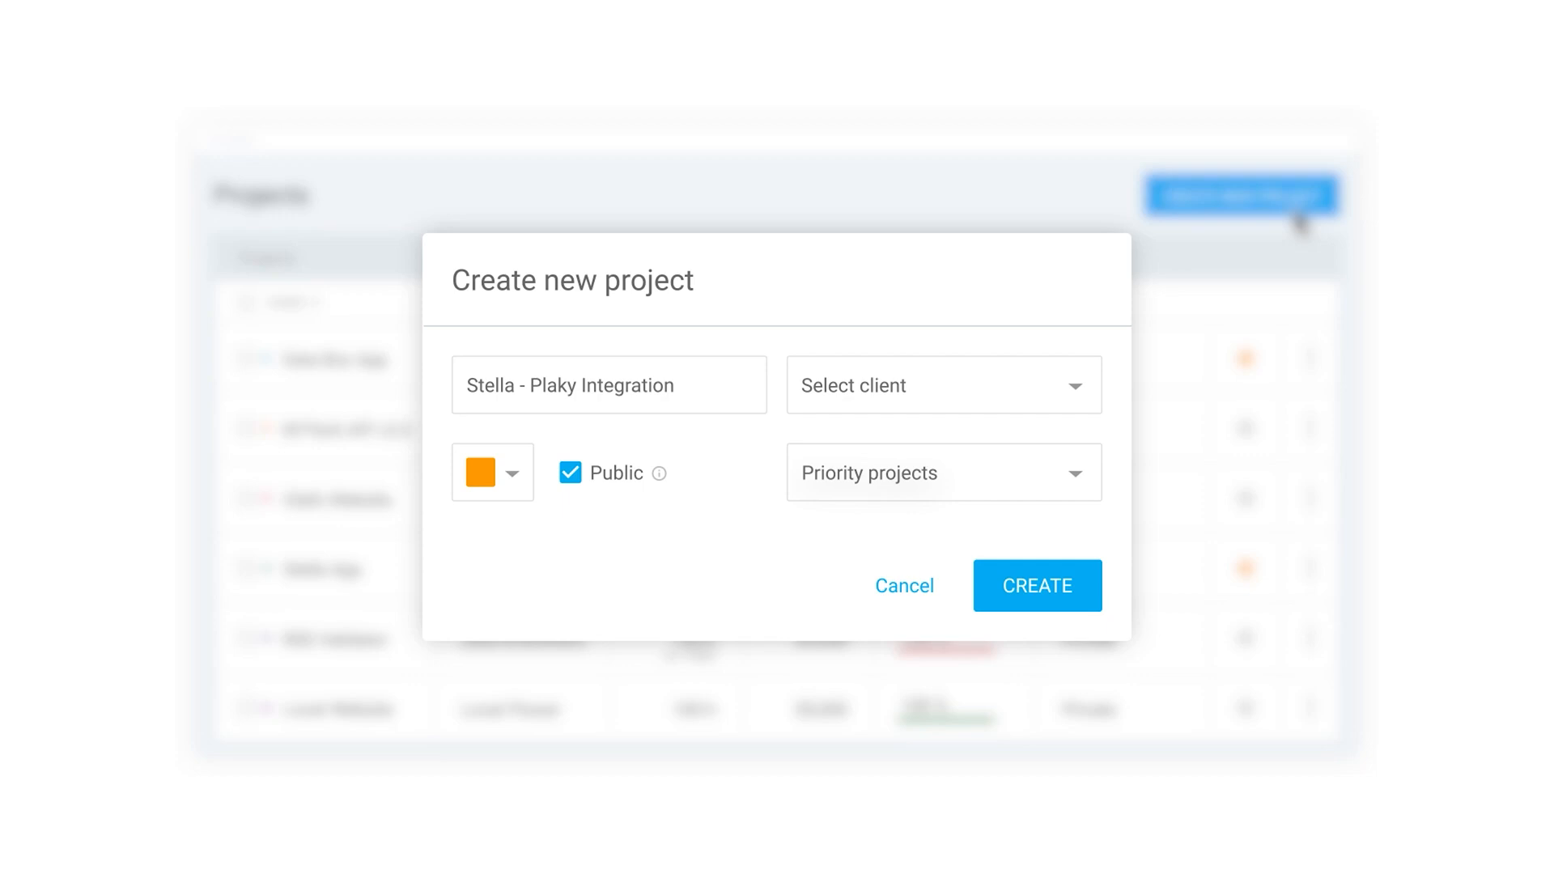
{"action": "left_click", "coordinate": [1036, 586]}
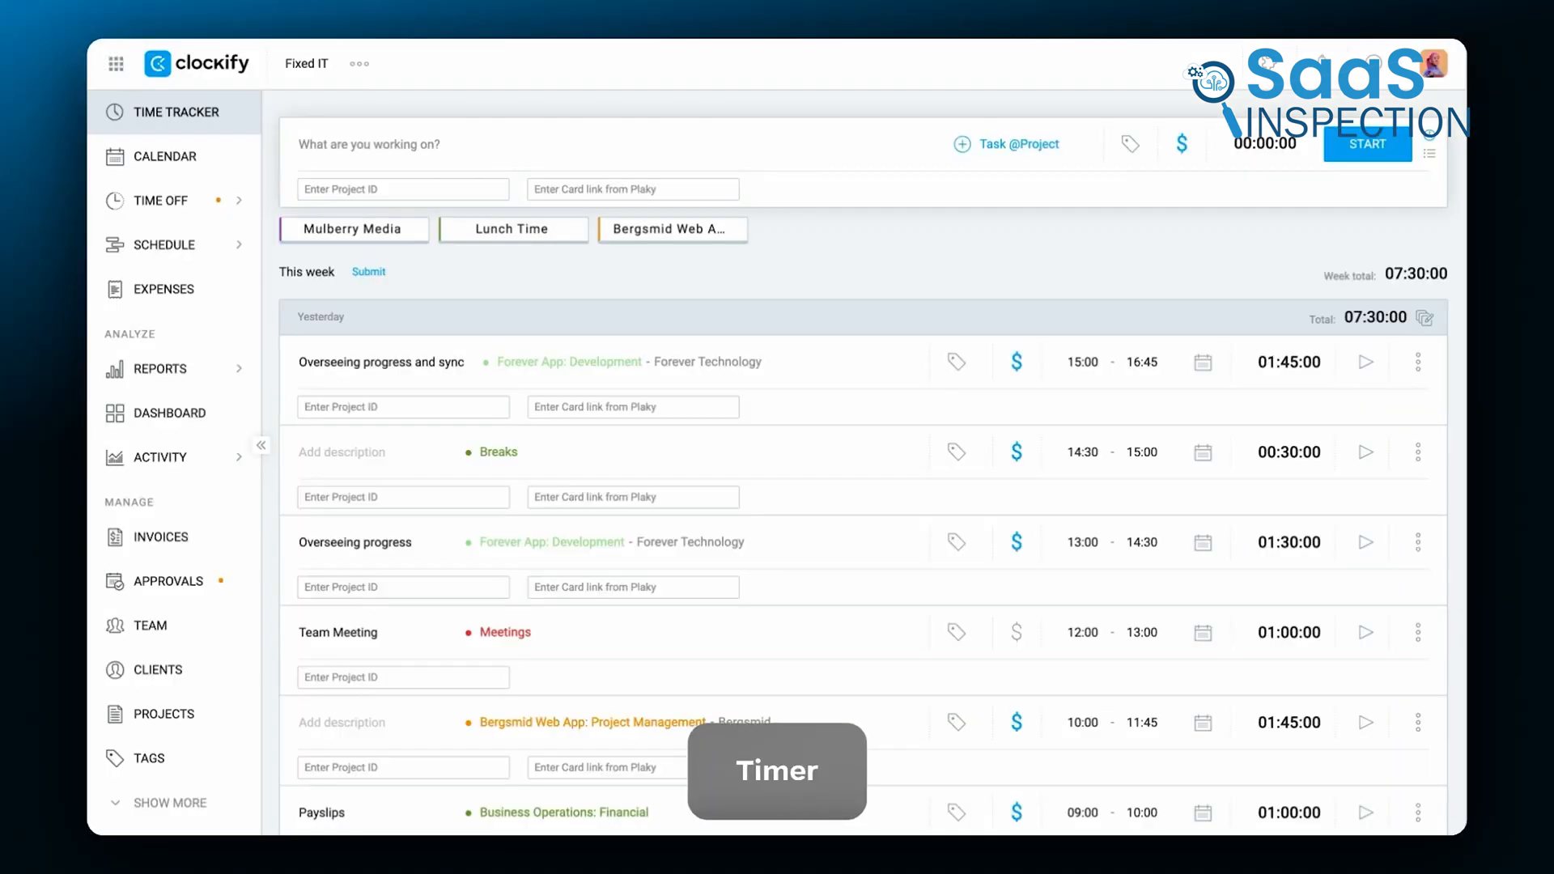
{"action": "mouse_move", "coordinate": [646, 298]}
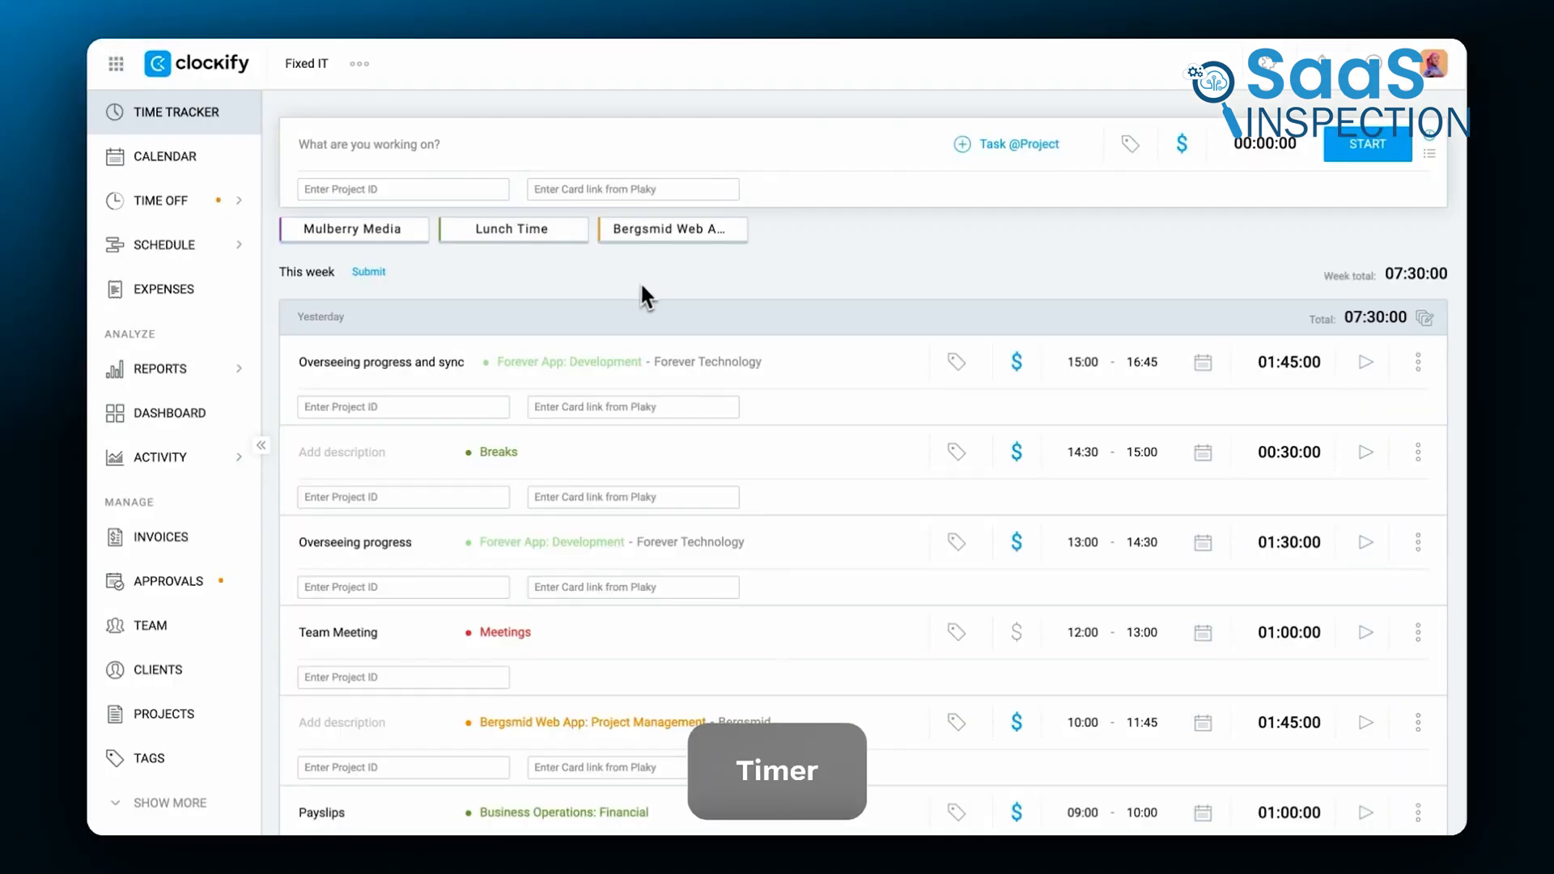
- Start and stop a timer on Payslips, then start a break timer
{"action": "left_click", "coordinate": [1366, 144]}
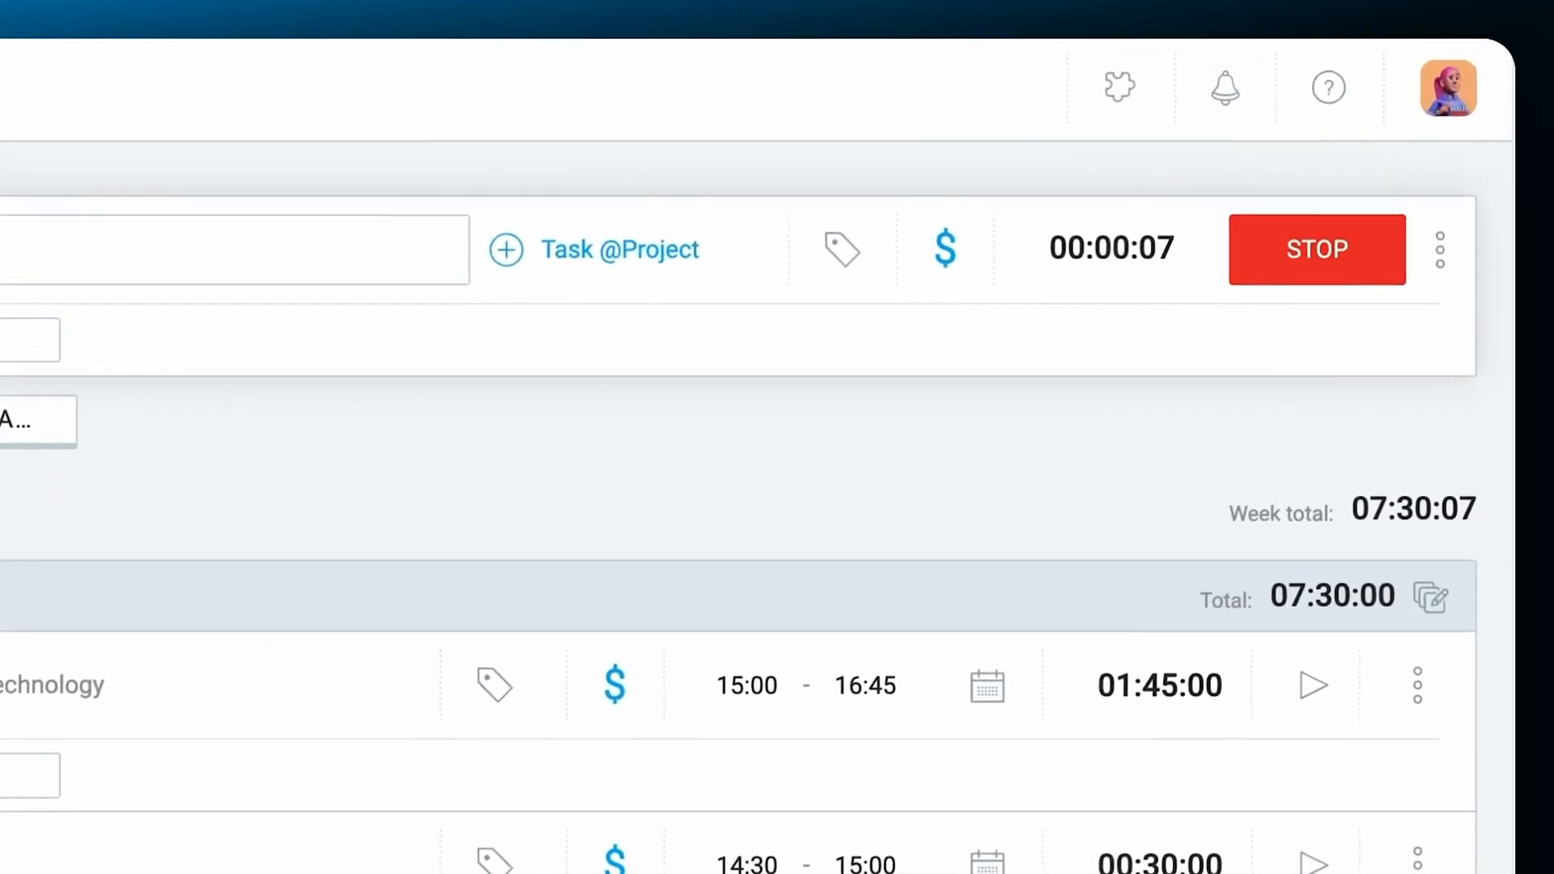
{"action": "left_click", "coordinate": [1316, 249]}
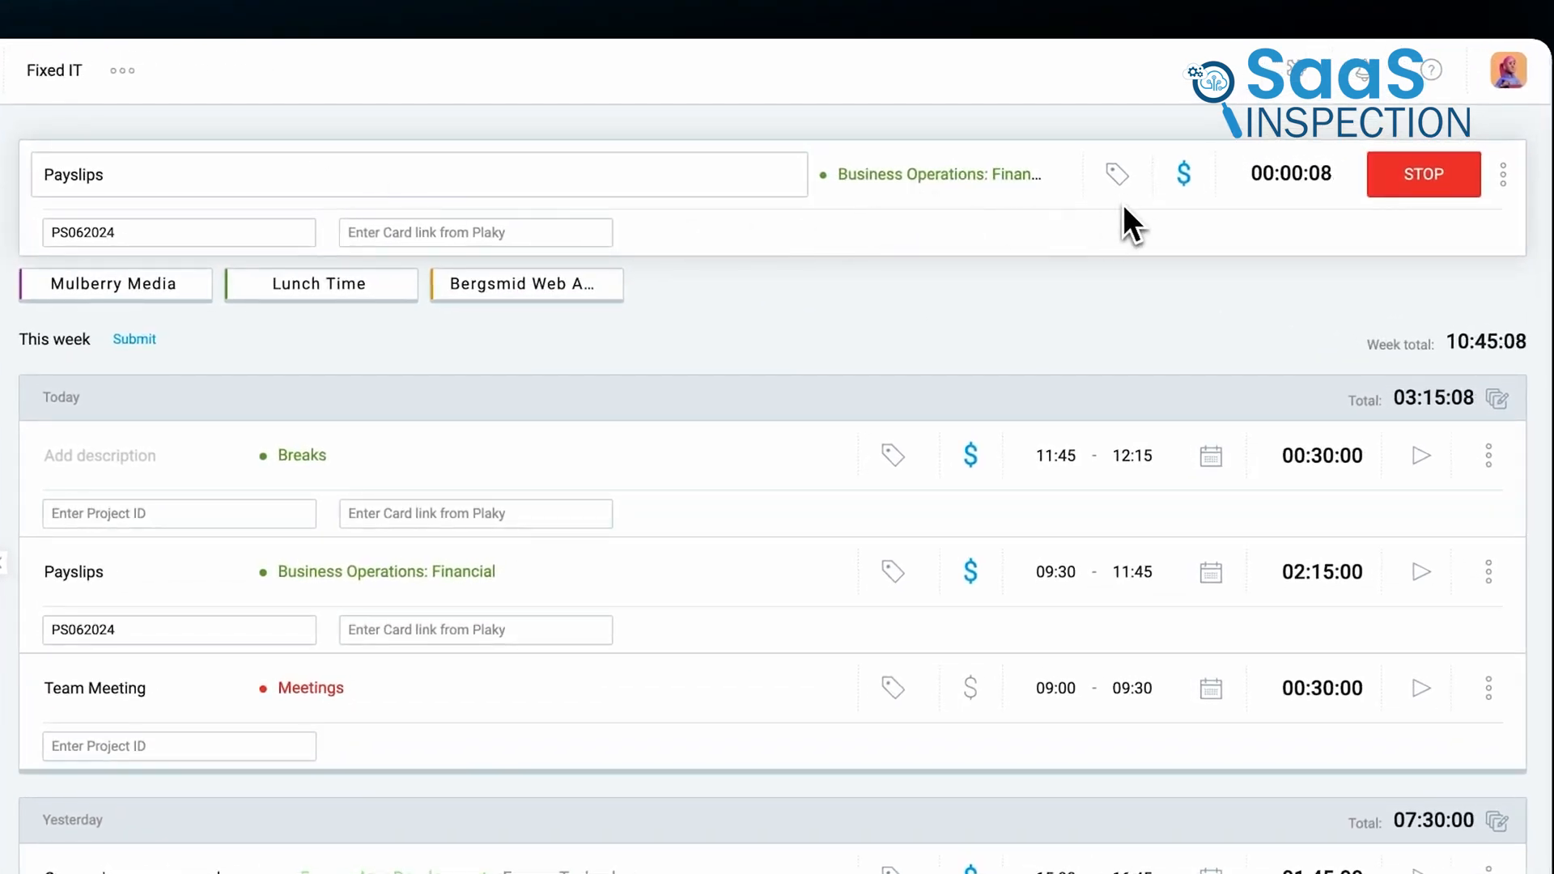
{"action": "mouse_move", "coordinate": [779, 288]}
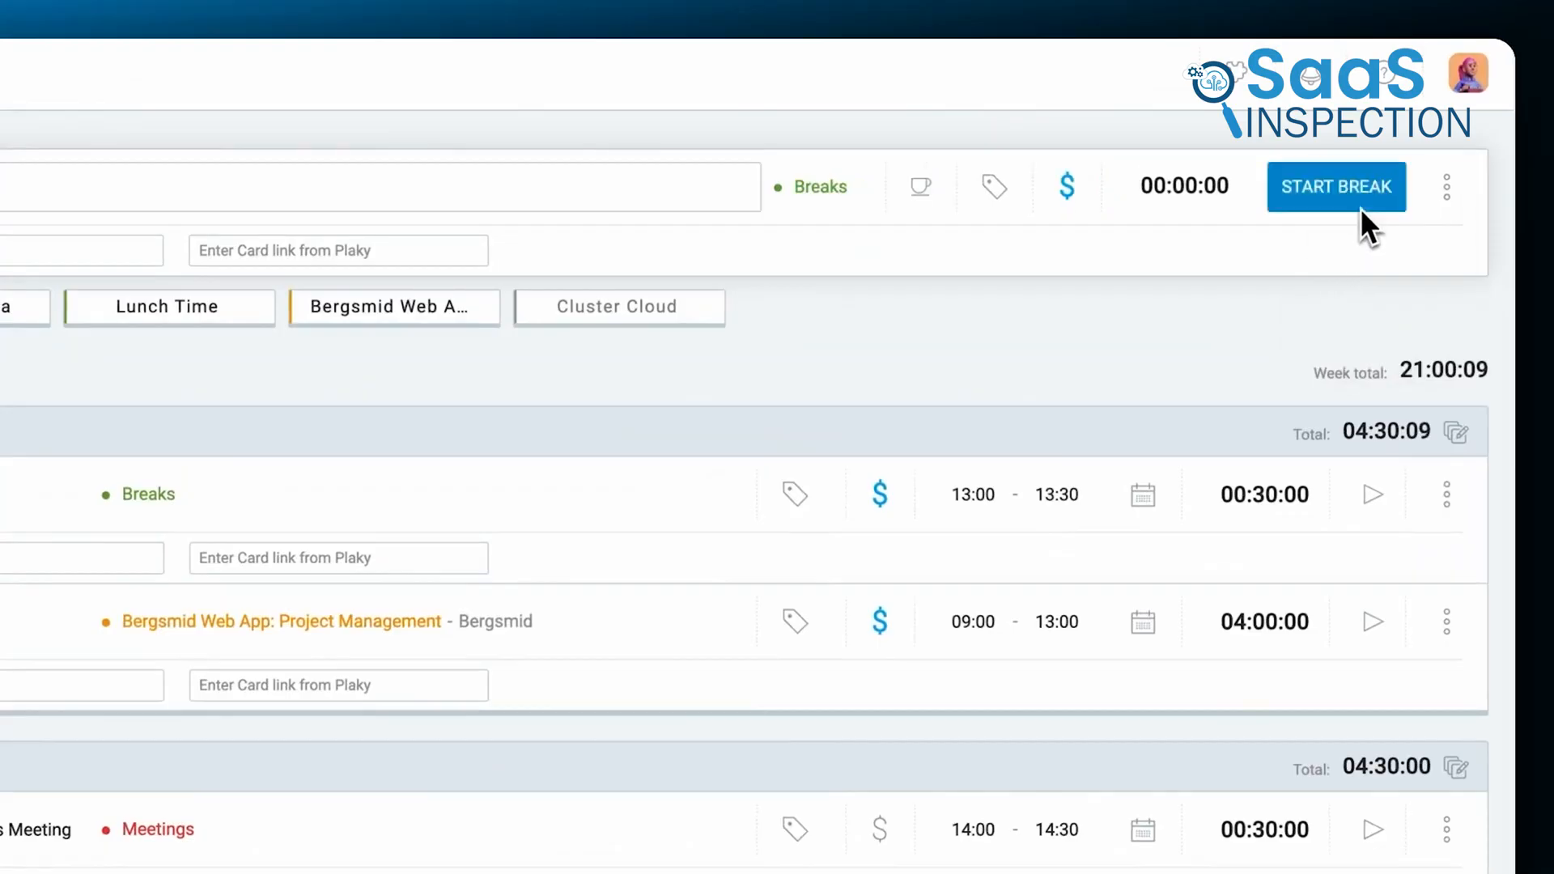
{"action": "left_click", "coordinate": [1335, 186]}
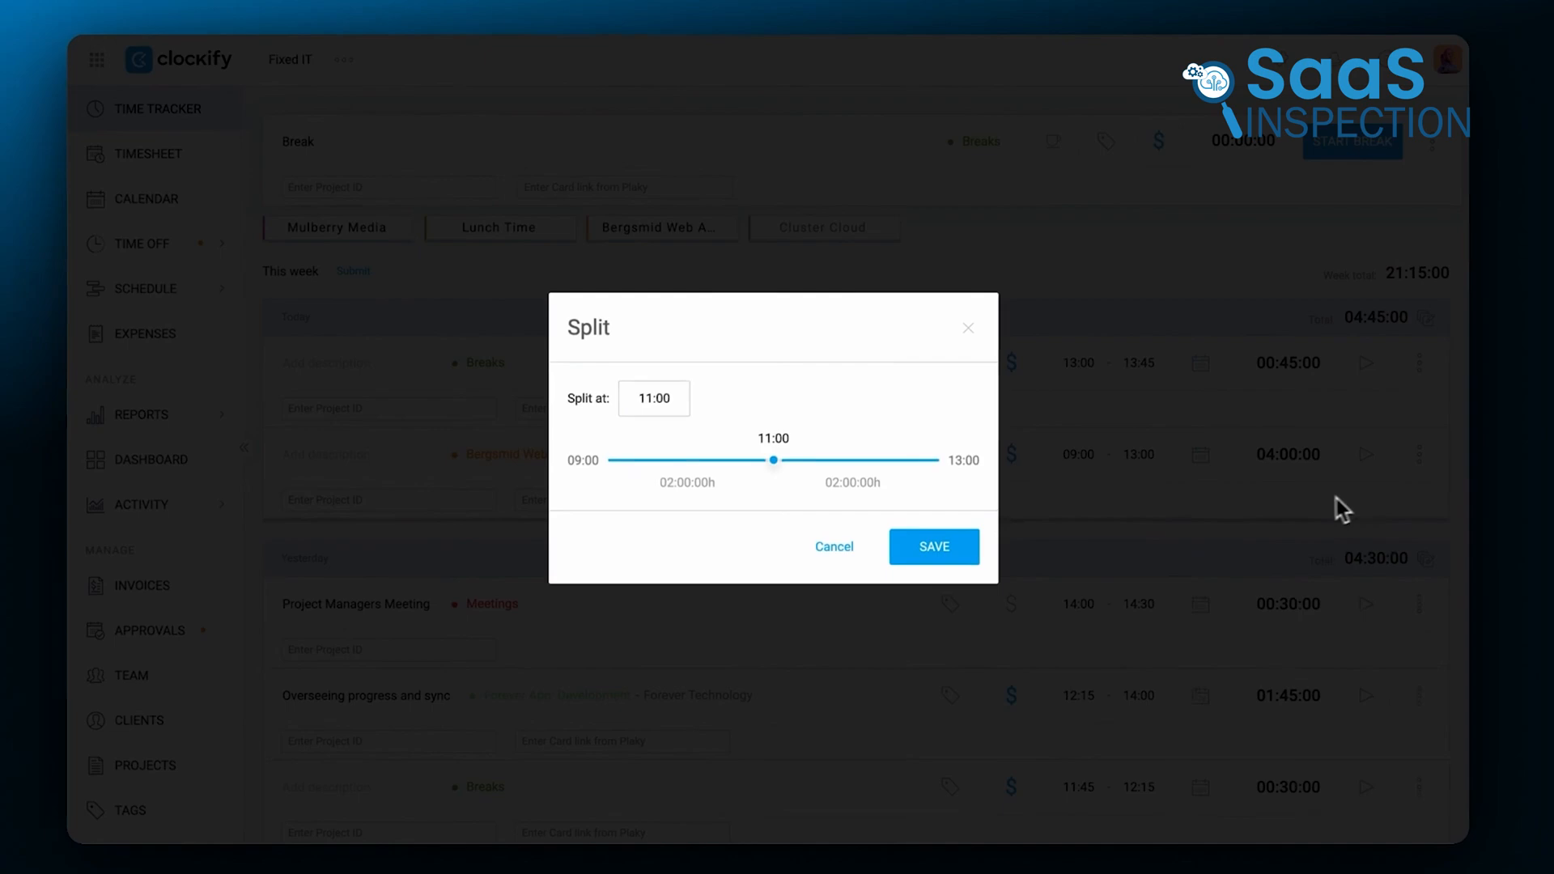
- Split the 09:00–13:00 entry at 11:19 and save it
{"action": "left_click_drag", "start_coordinate": [774, 459], "coordinate": [806, 458]}
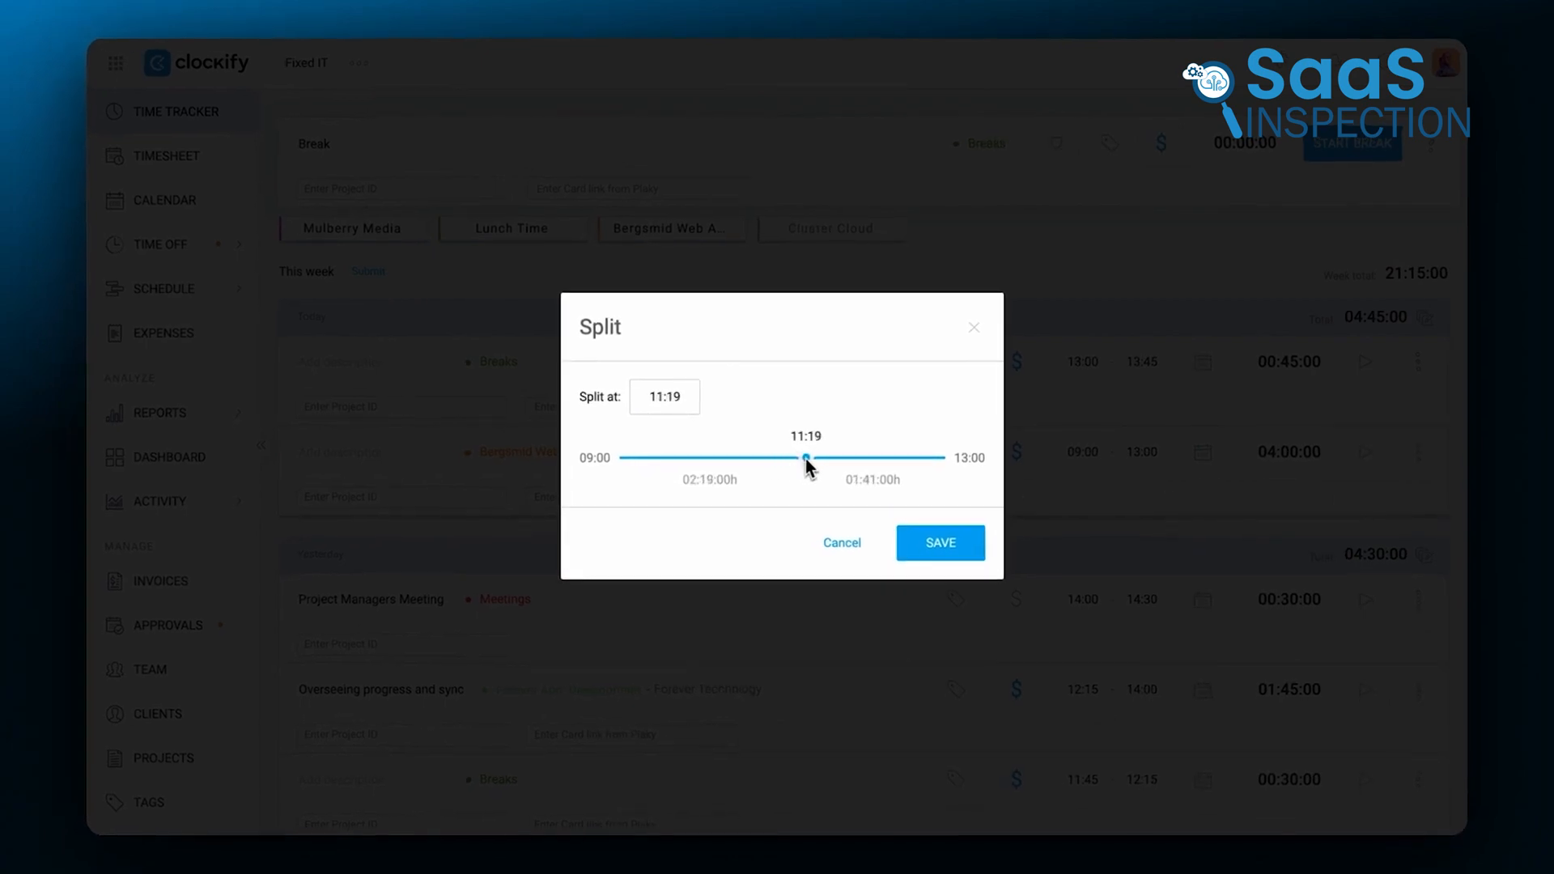
{"action": "left_click", "coordinate": [939, 544]}
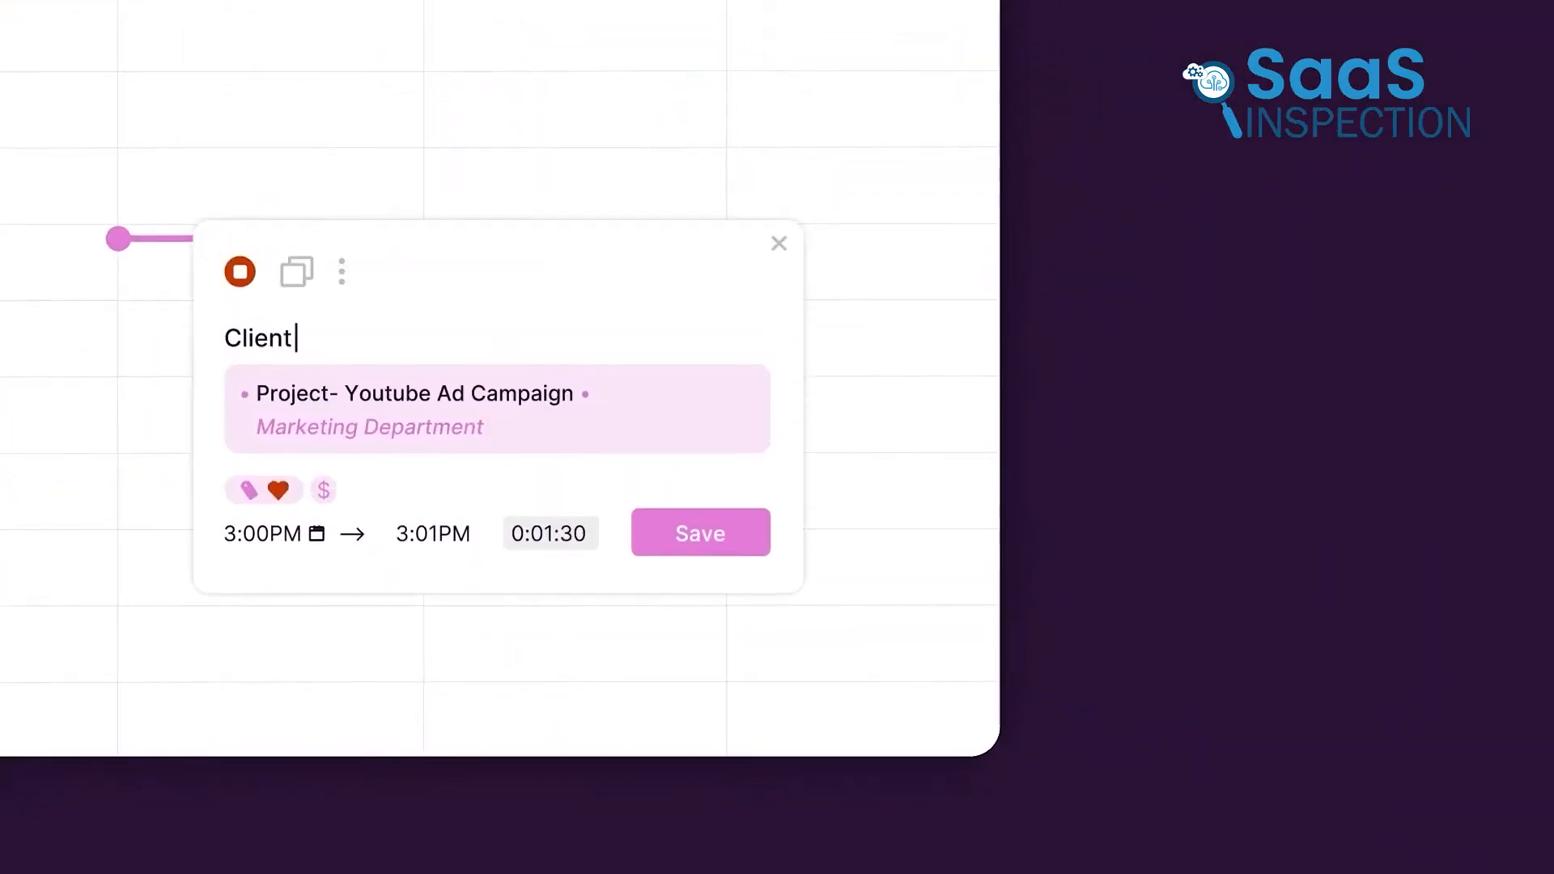
- Describe the running entry as 'Call', then view this week's report and choose a download format
{"action": "type", "text": "Call"}
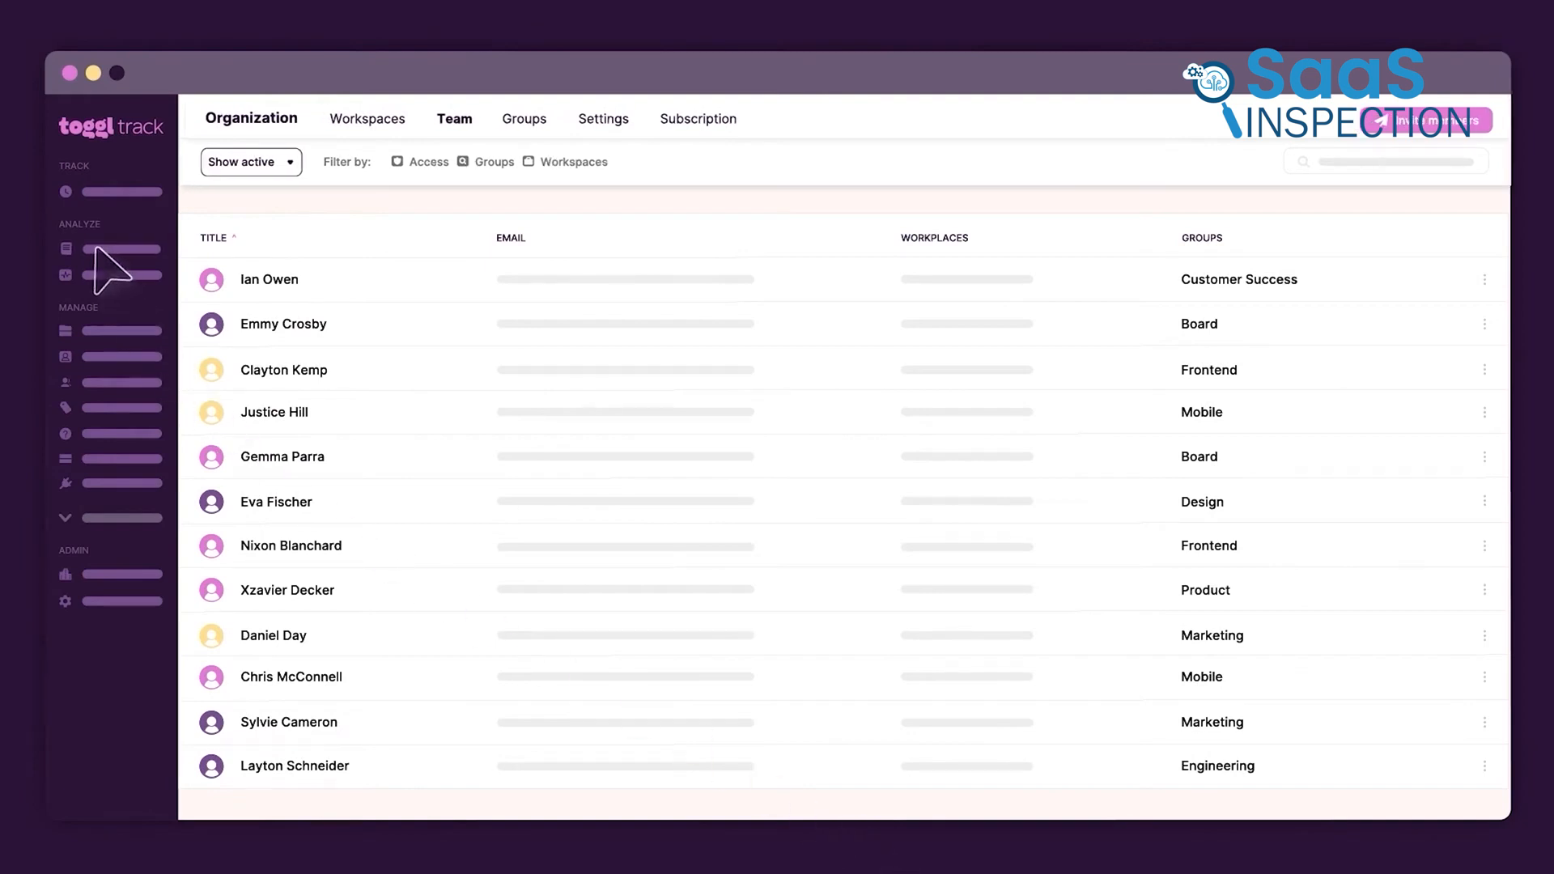
{"action": "left_click", "coordinate": [64, 249]}
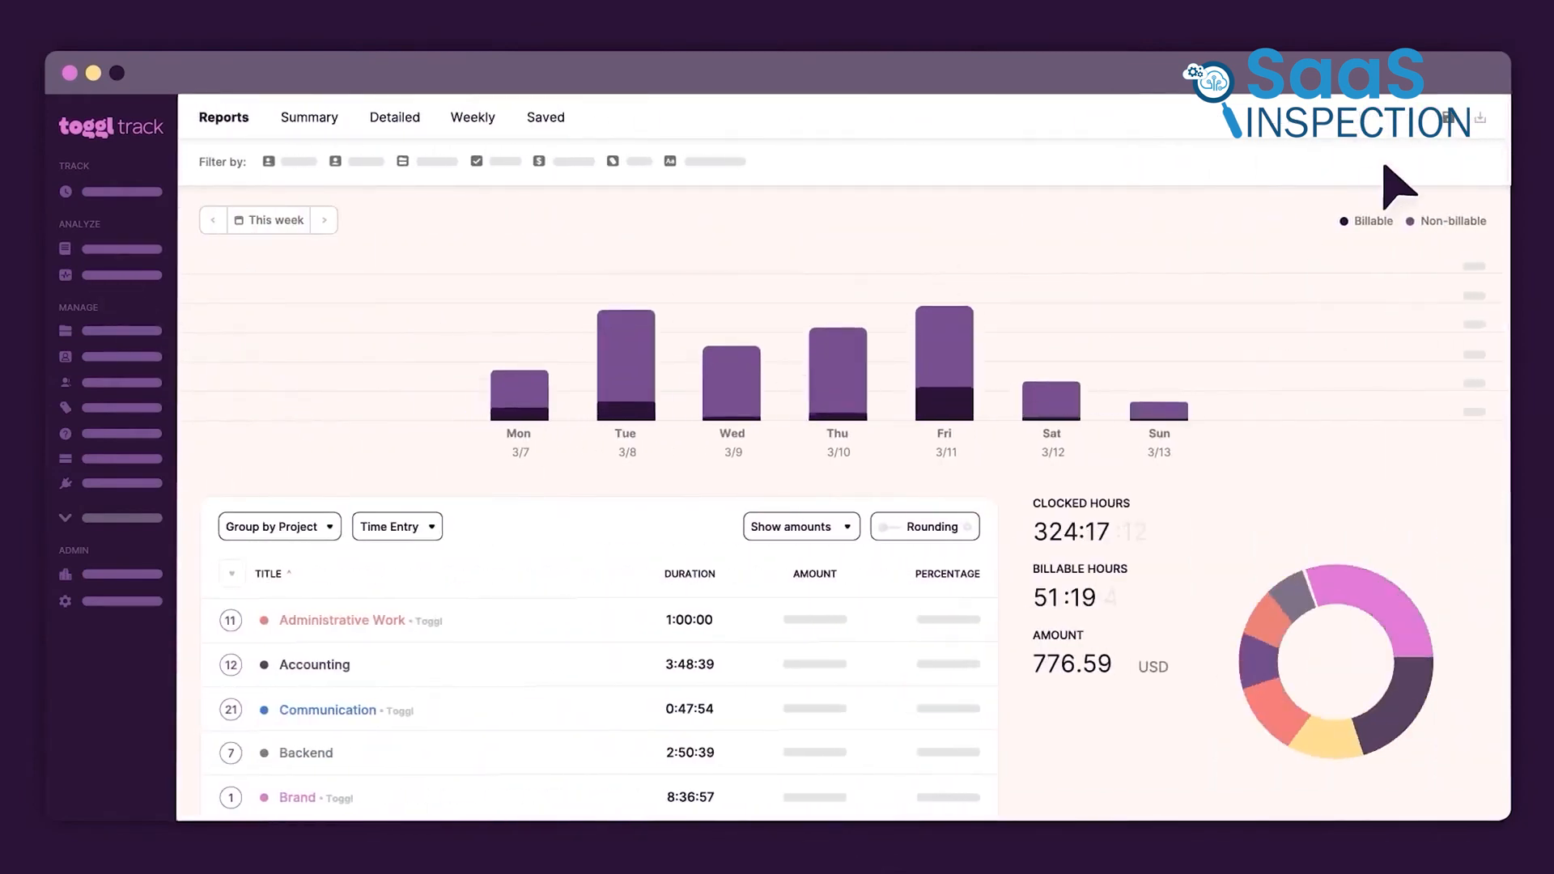
{"action": "left_click", "coordinate": [1480, 117]}
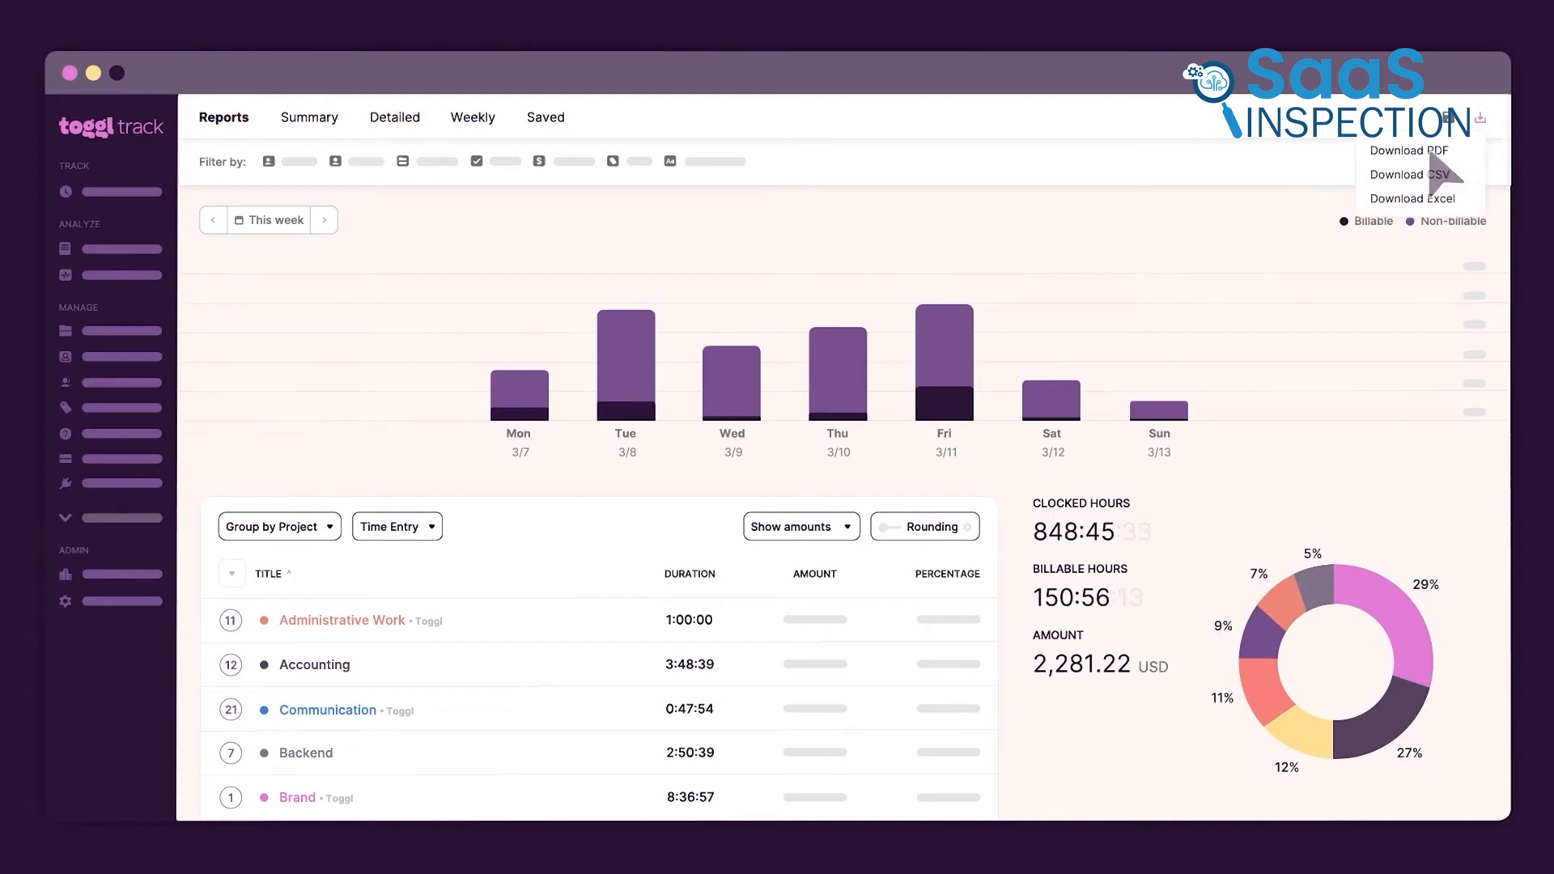
{"action": "left_click", "coordinate": [1407, 149]}
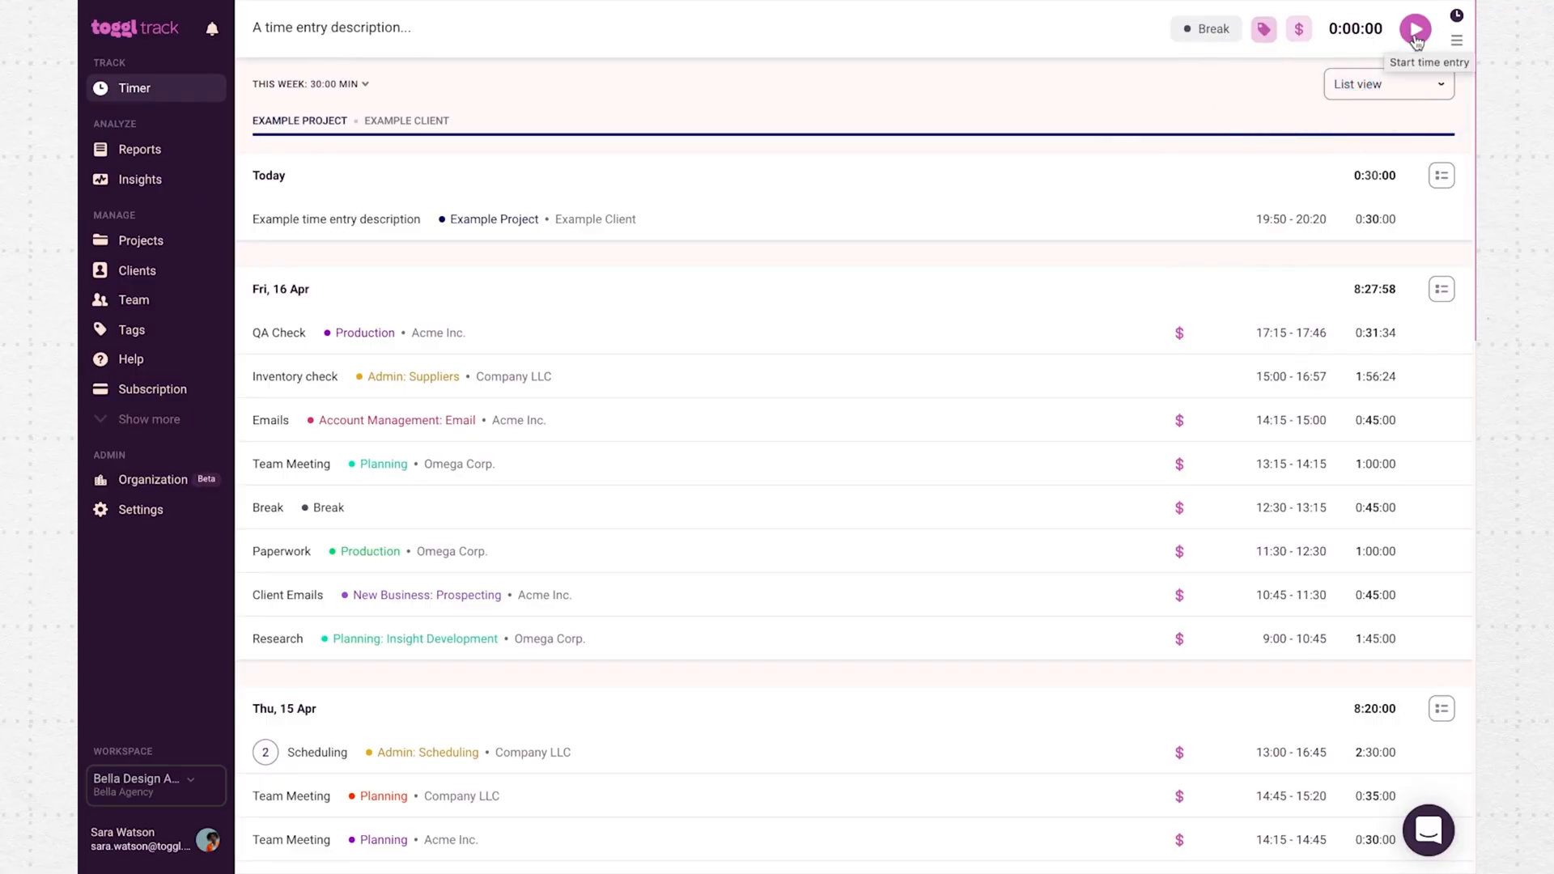
- Describe the entry as 'A tim' and tag it as admin
{"action": "type", "text": "A tim"}
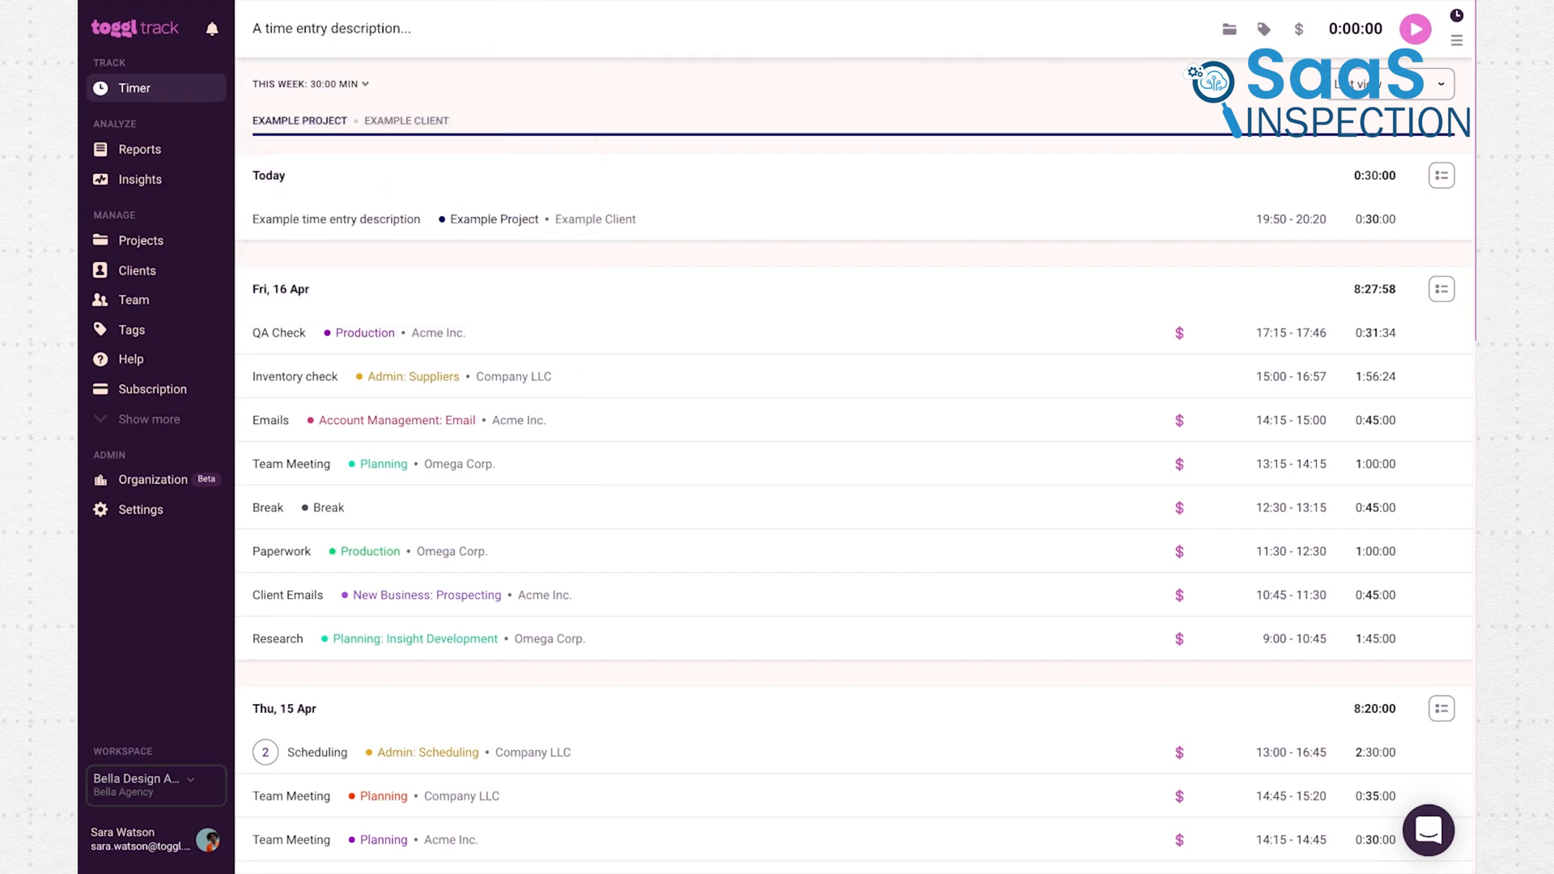
{"action": "left_click", "coordinate": [1228, 29]}
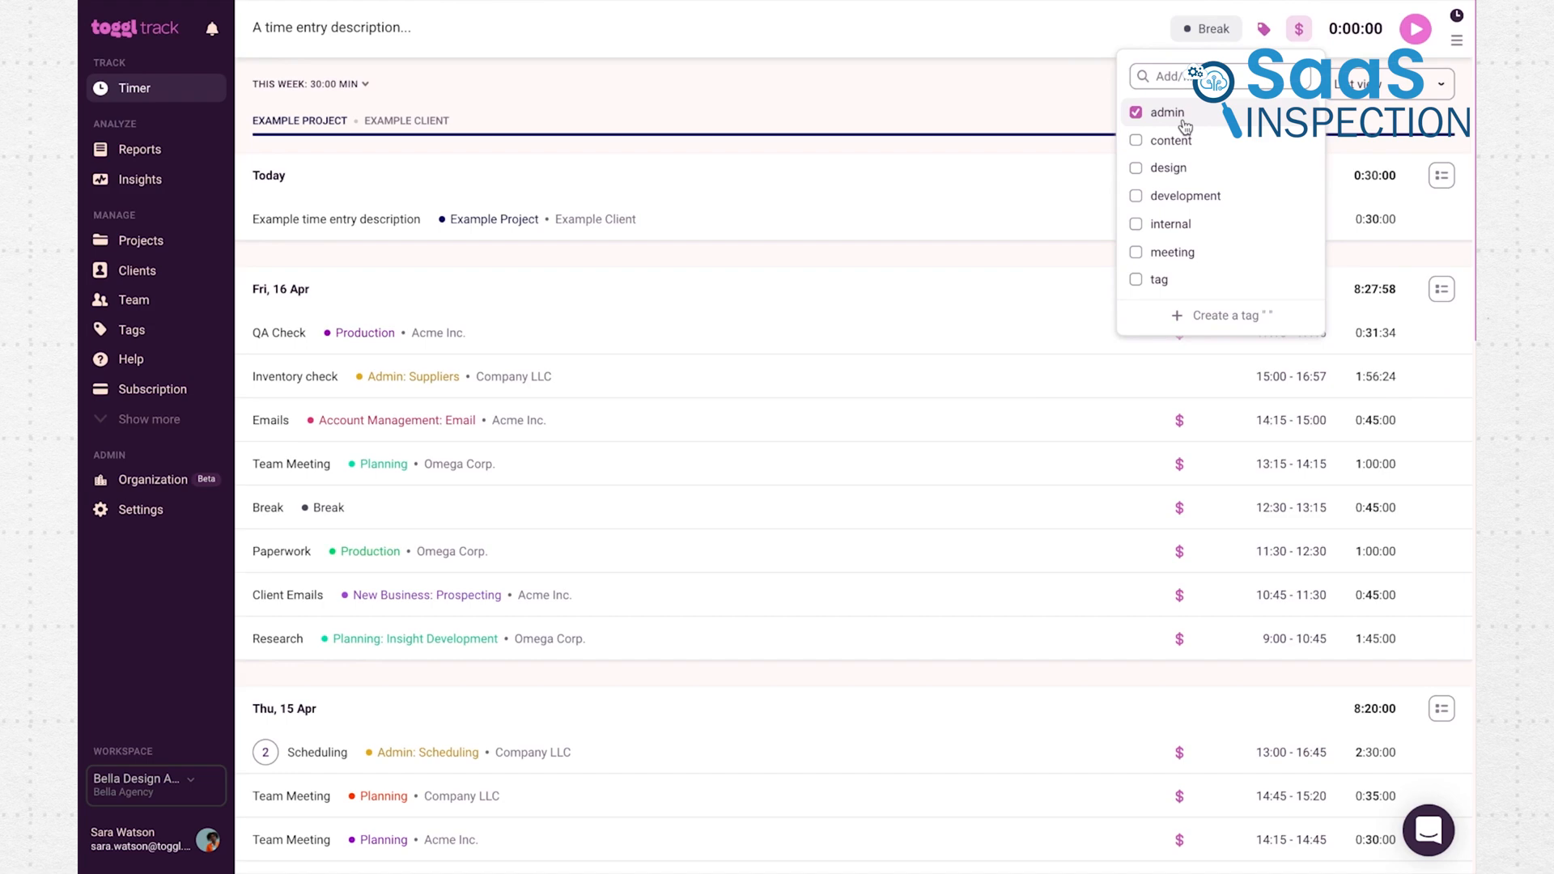
{"action": "left_click", "coordinate": [1414, 27]}
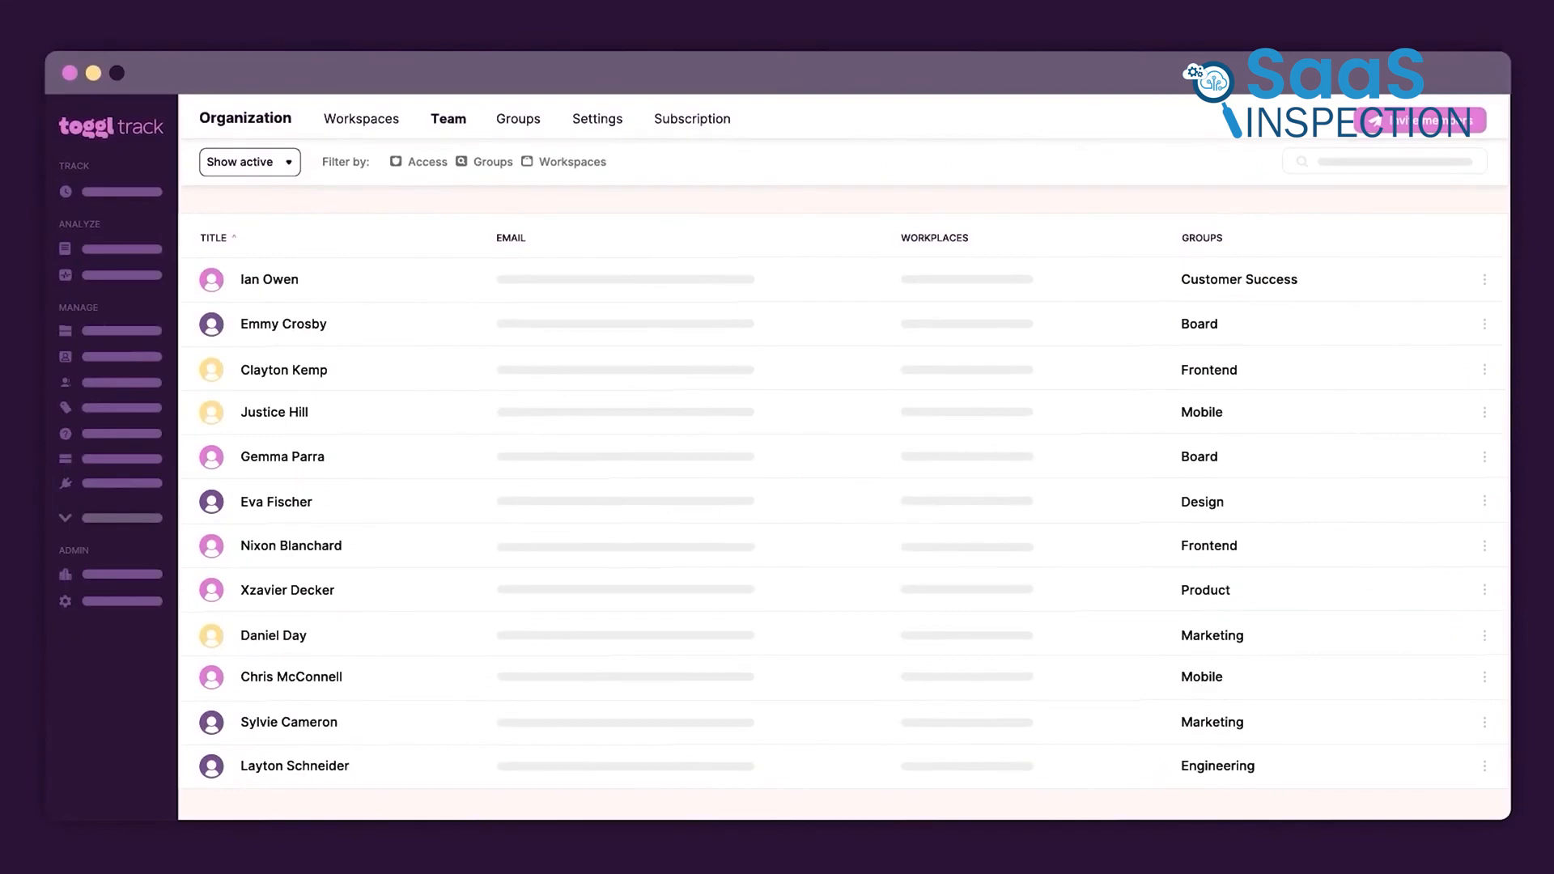
{"action": "mouse_move", "coordinate": [139, 327]}
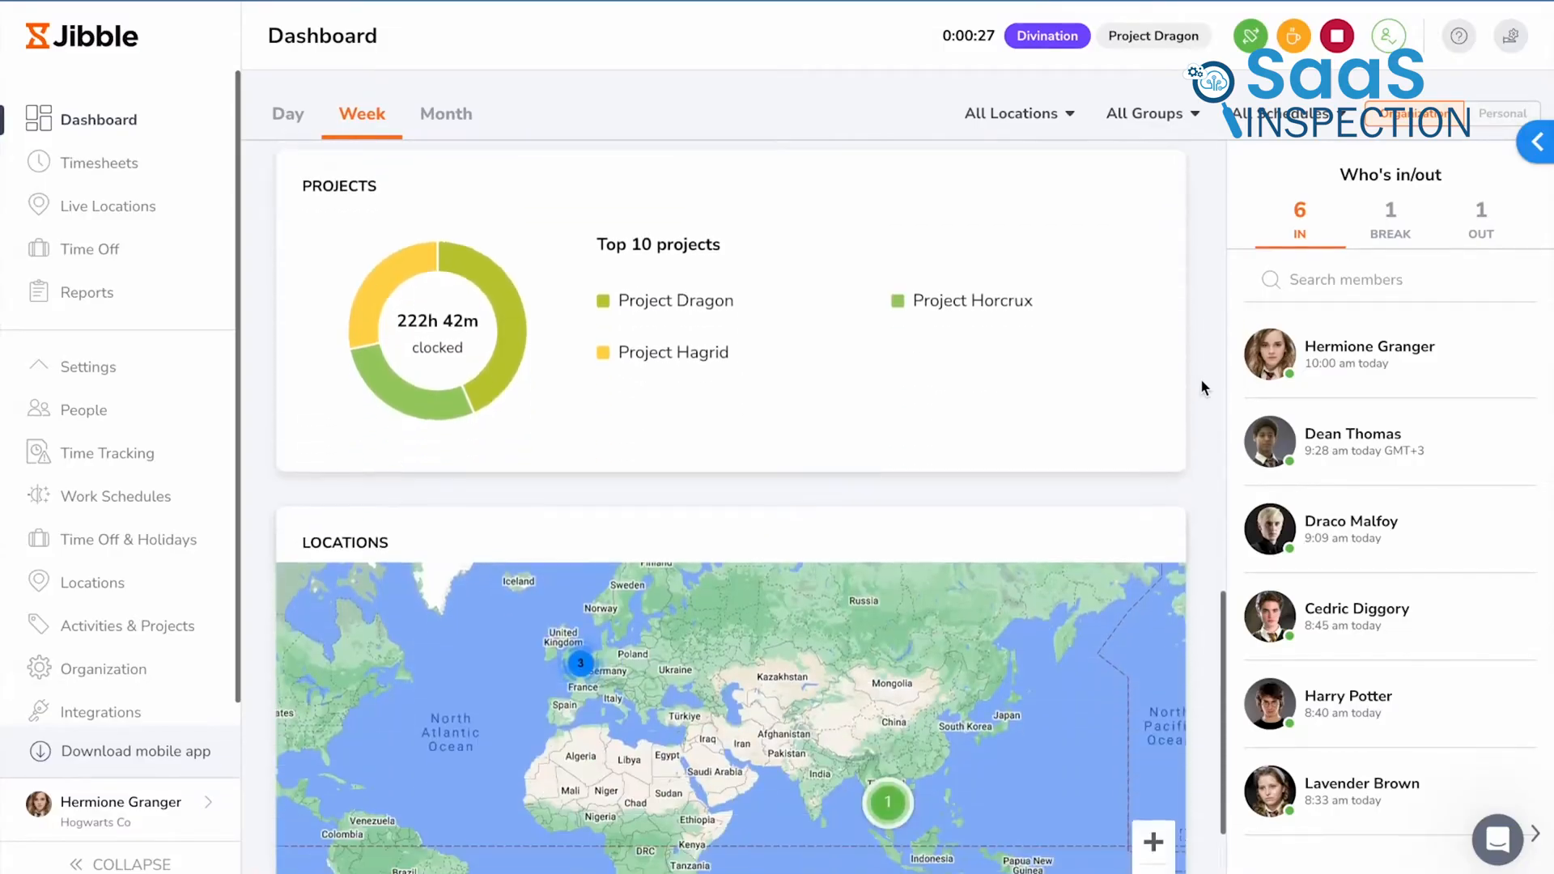
- Review the Dashboard widgets, see who is clocked in, and move to Timesheets
{"action": "scroll", "scroll_direction": "down", "scroll_amount": 3}
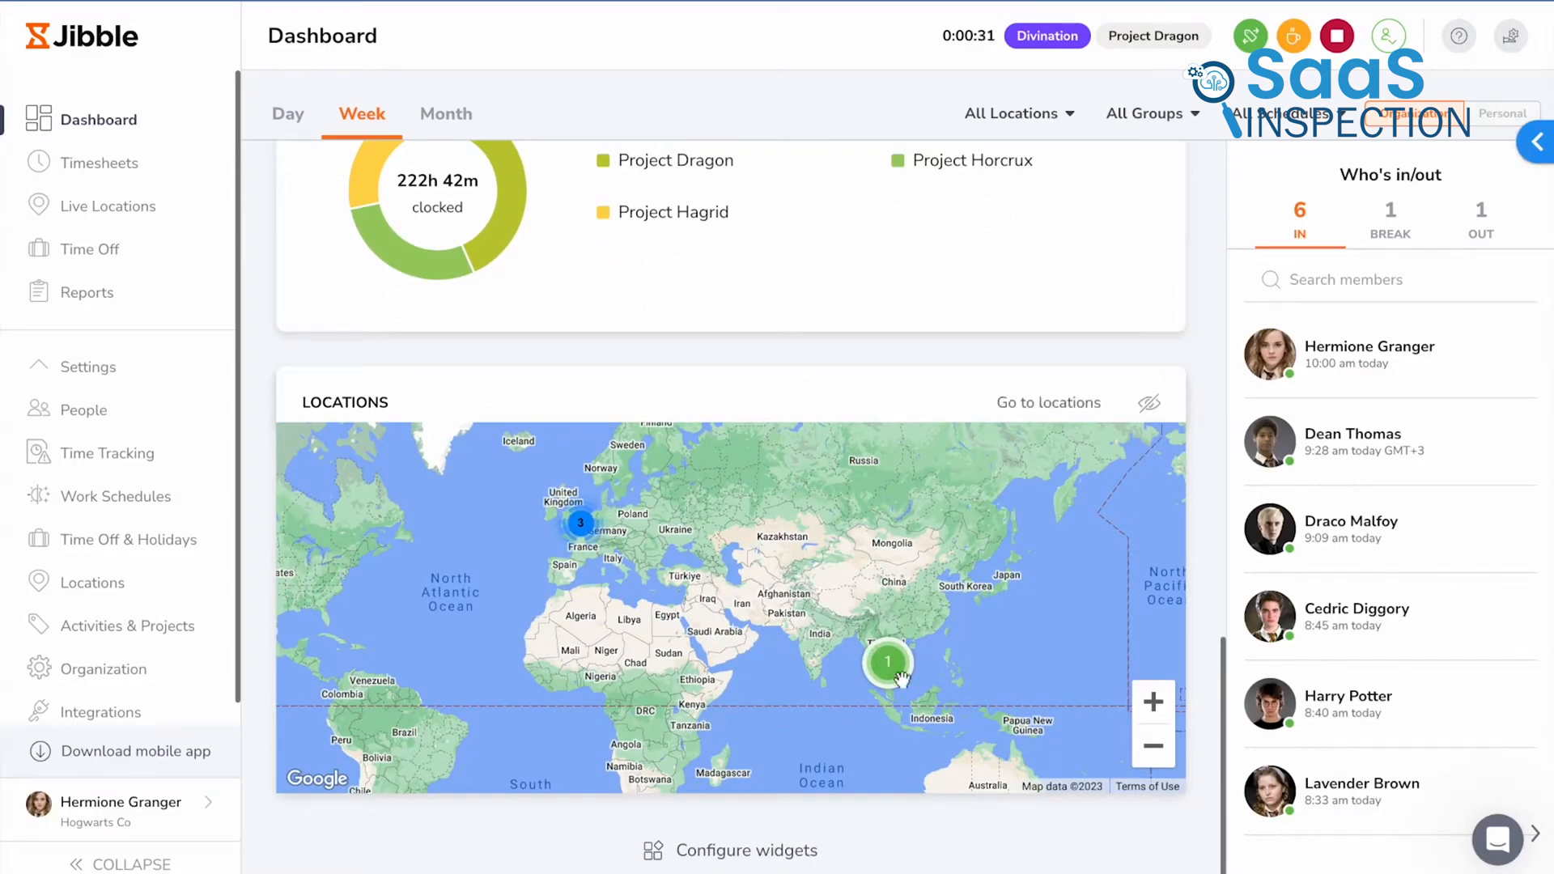
{"action": "mouse_move", "coordinate": [293, 357]}
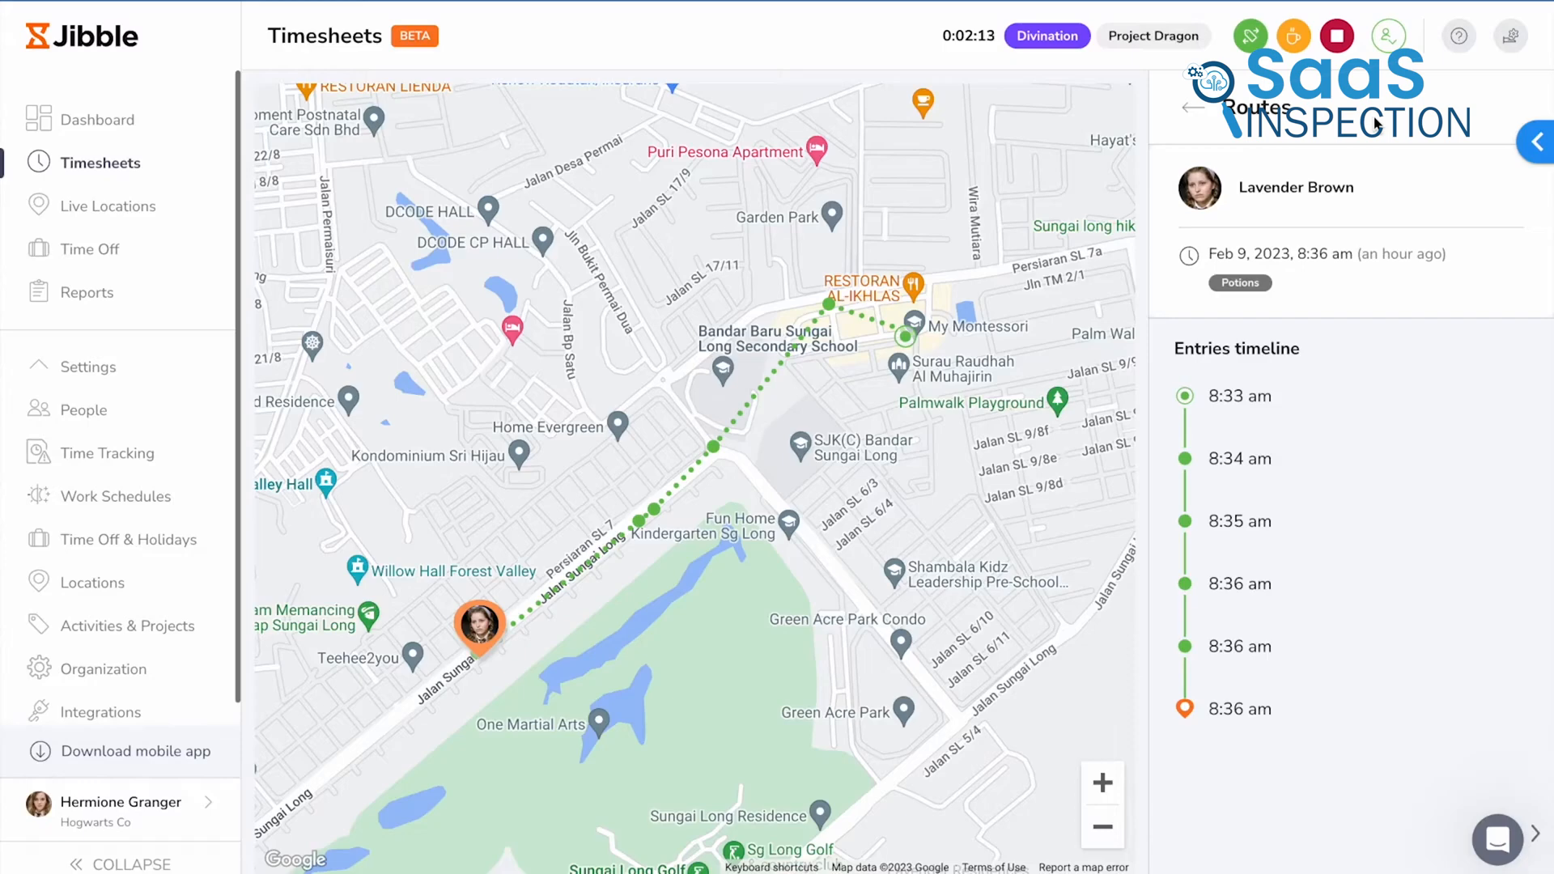
{"action": "left_click", "coordinate": [101, 118]}
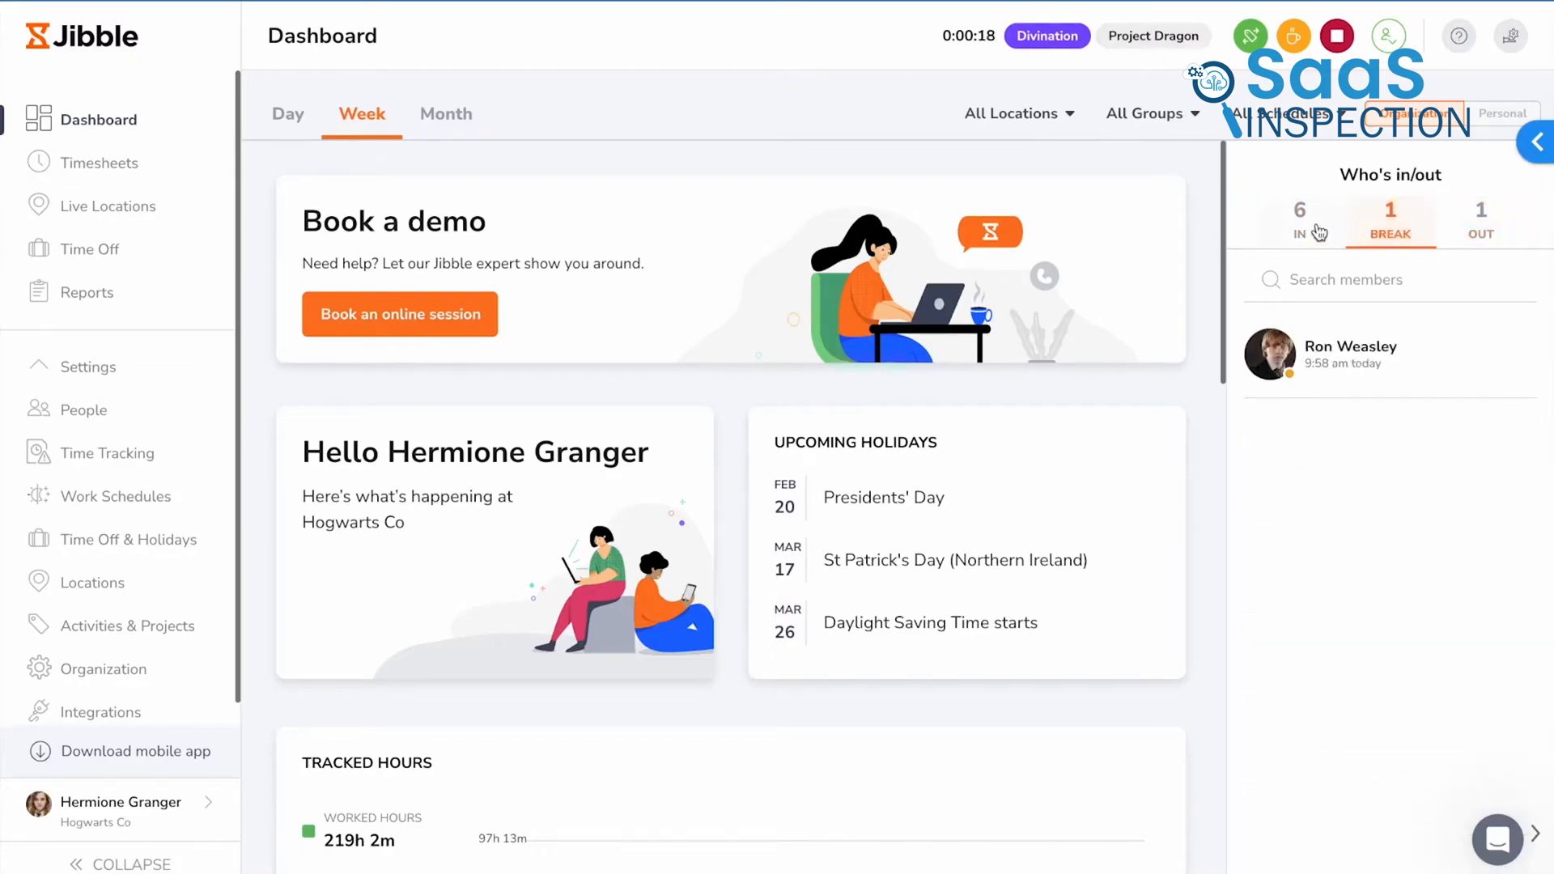
{"action": "left_click", "coordinate": [100, 162]}
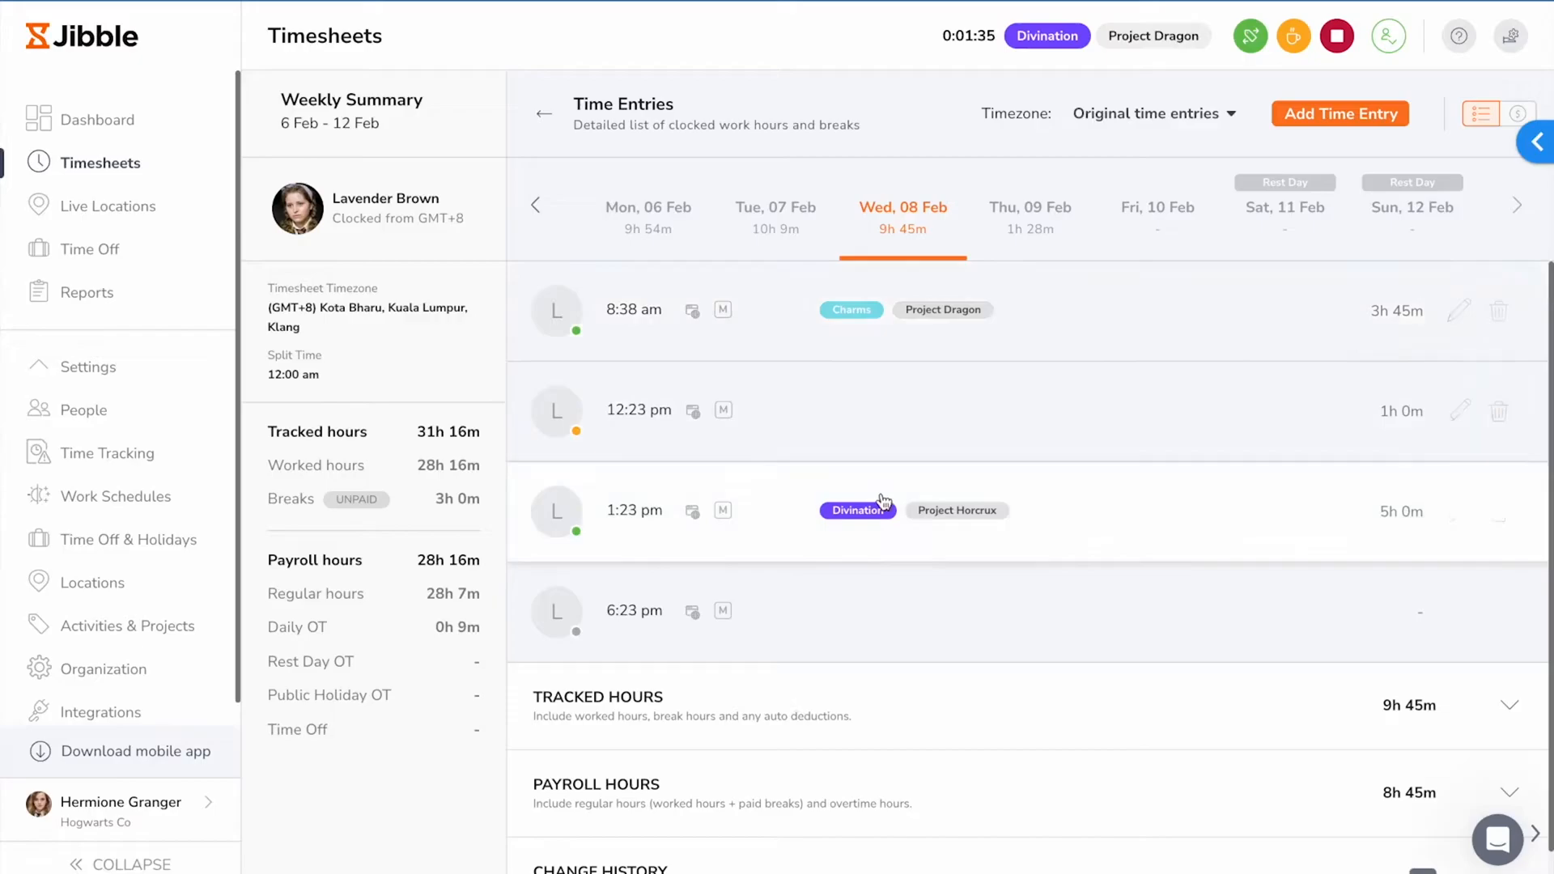
{"action": "left_click", "coordinate": [447, 114]}
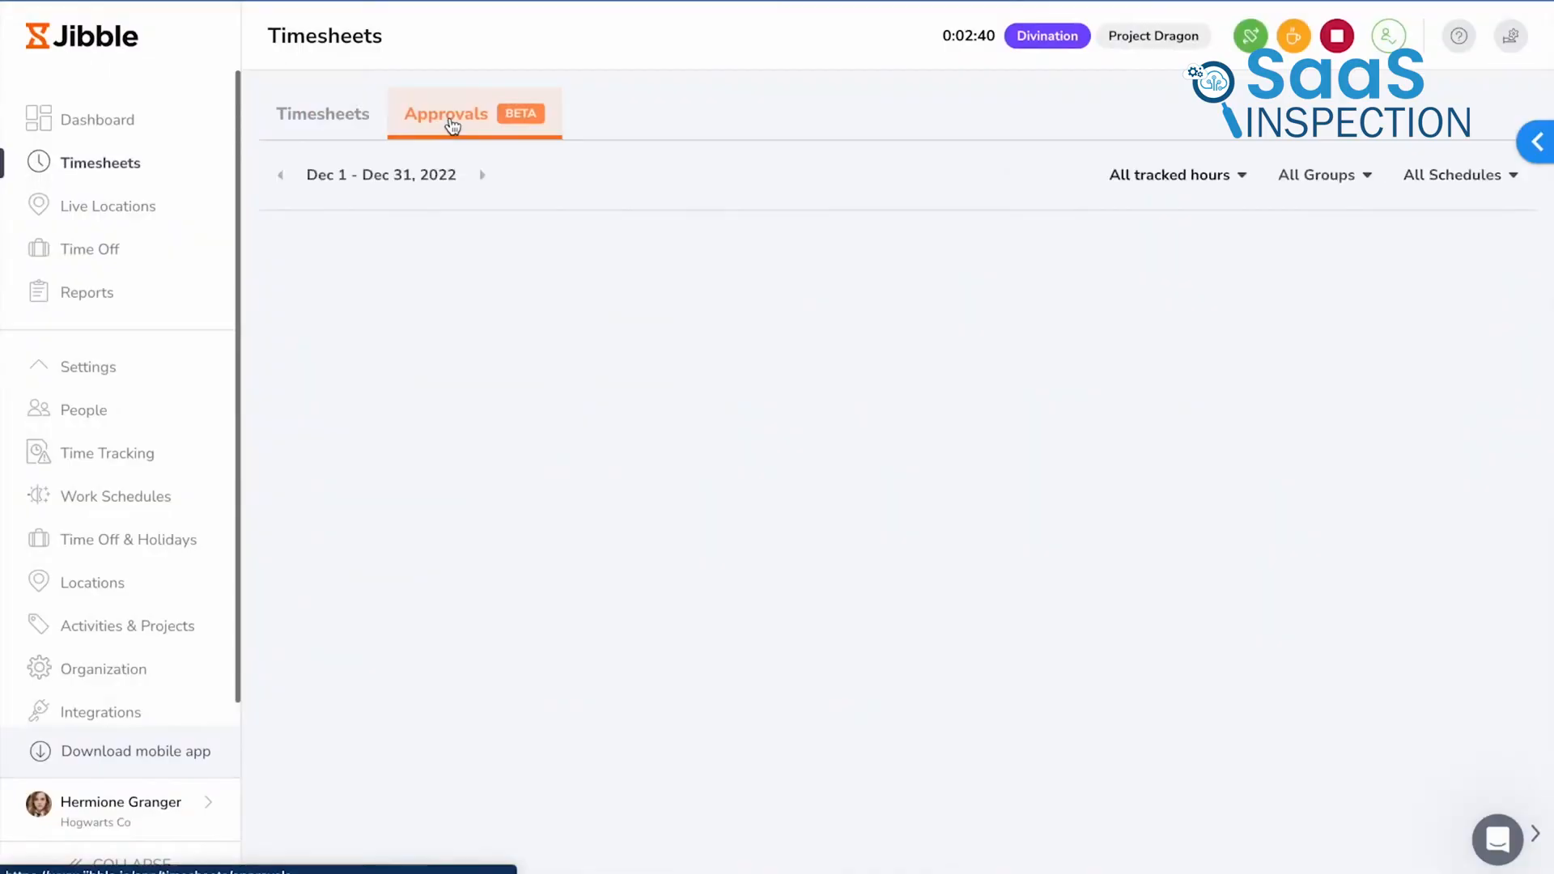
- Approve Harry Potter's December timesheet from Approvals, then go to Live Locations
{"action": "left_click", "coordinate": [446, 114]}
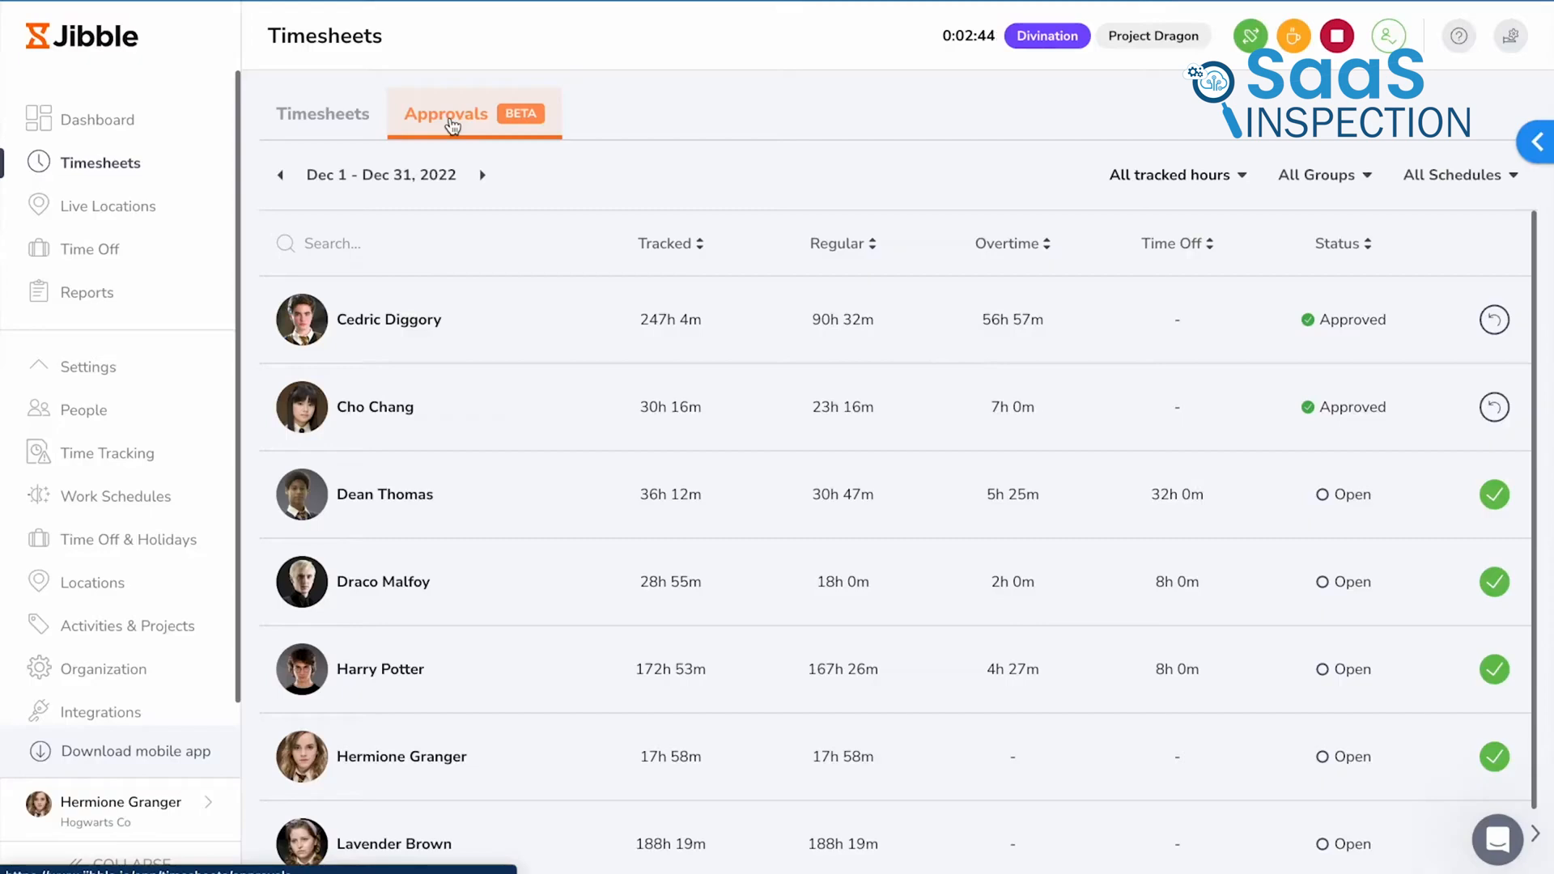
{"action": "mouse_move", "coordinate": [651, 168]}
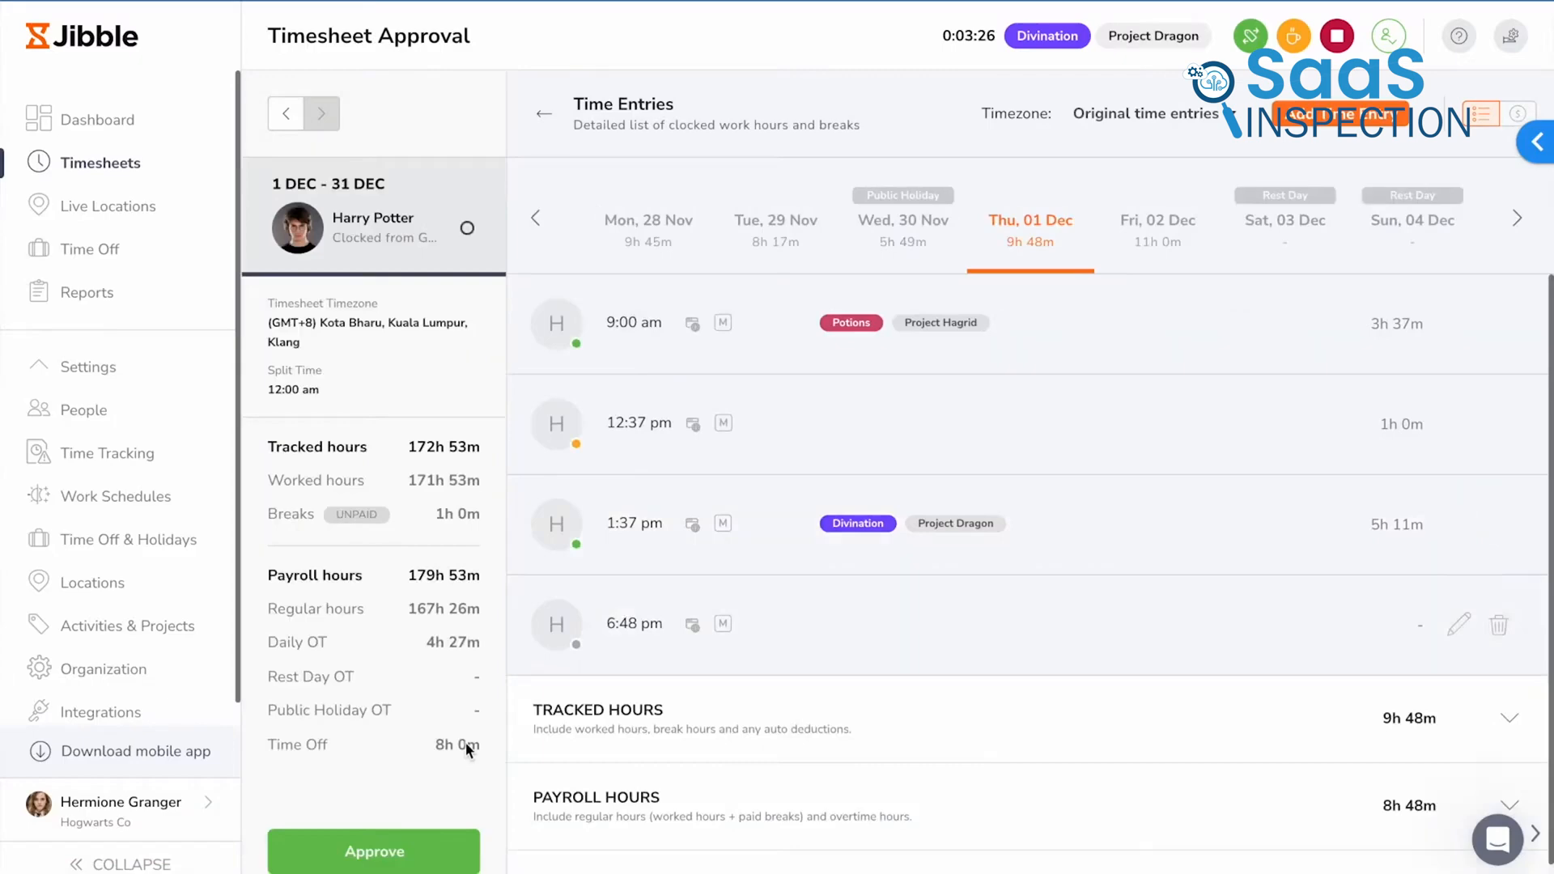
{"action": "left_click", "coordinate": [374, 851]}
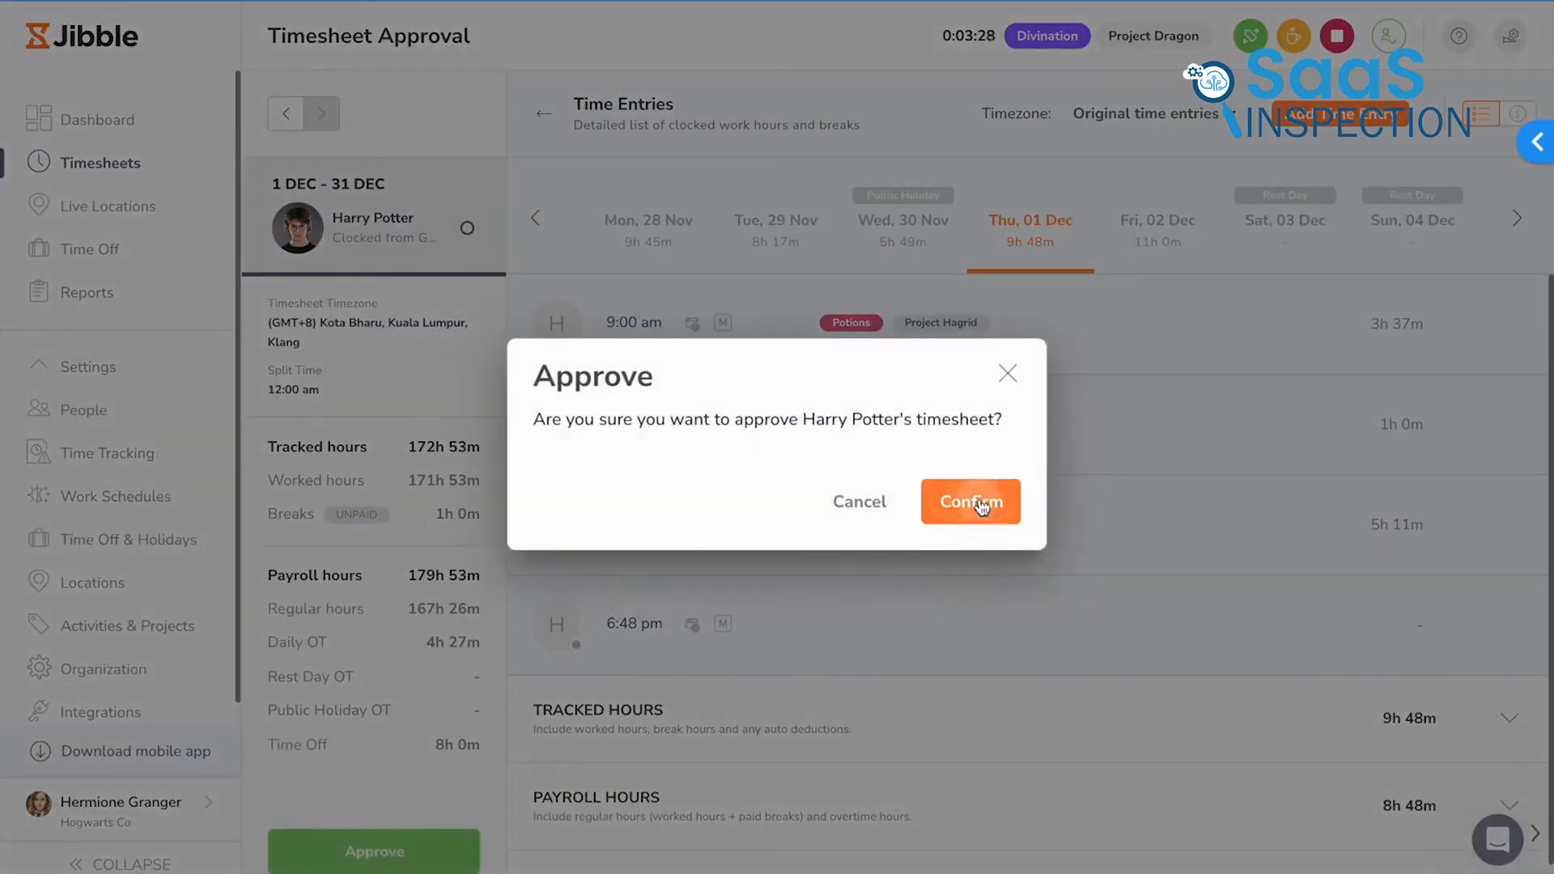
{"action": "left_click", "coordinate": [970, 502]}
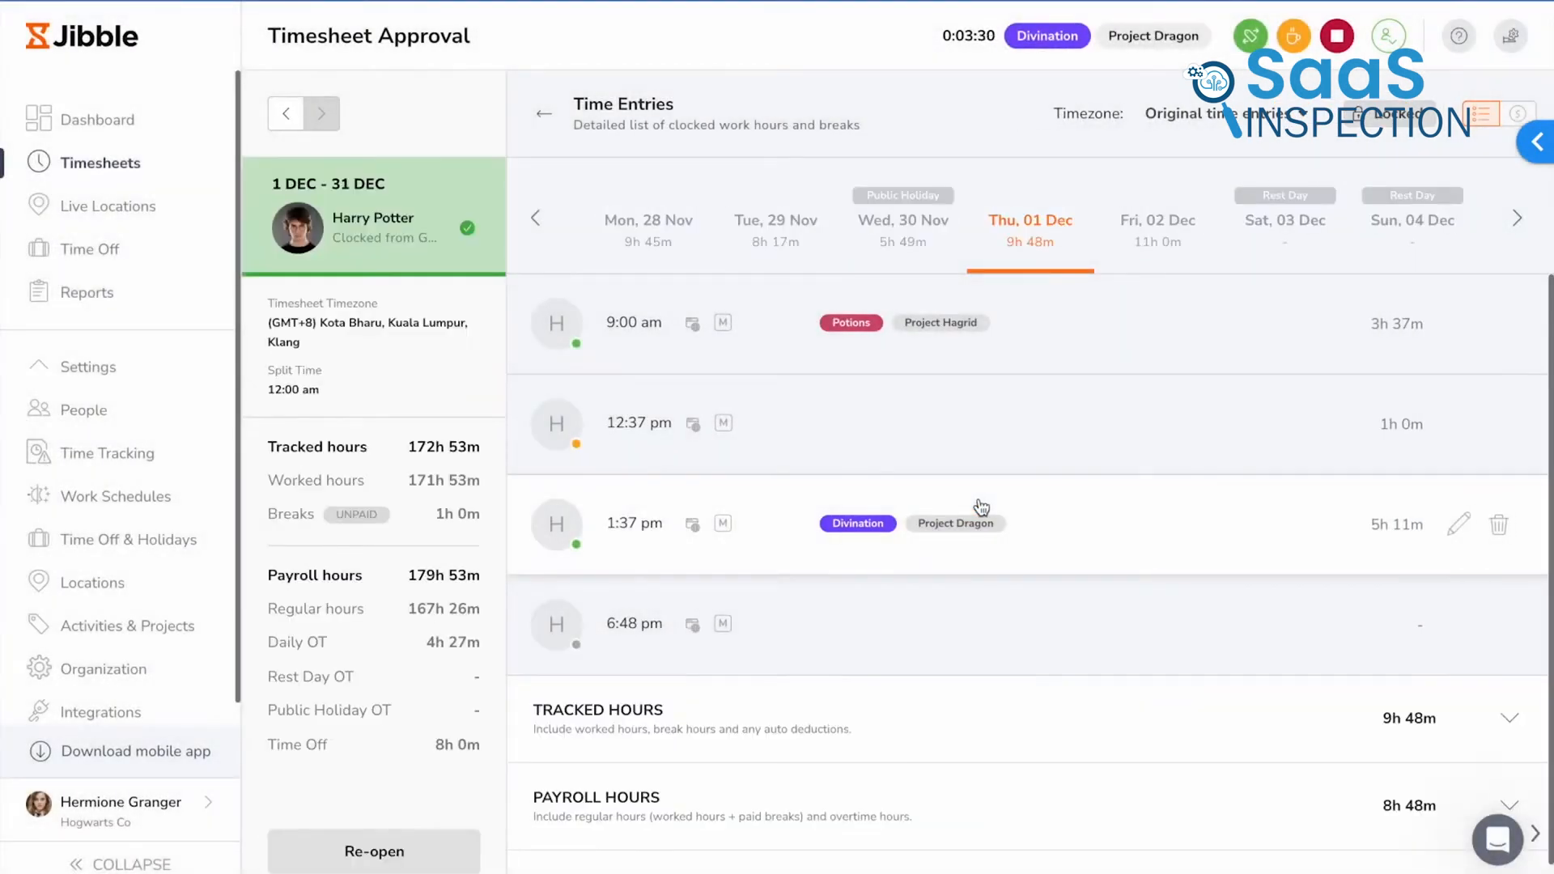
{"action": "left_click", "coordinate": [110, 206]}
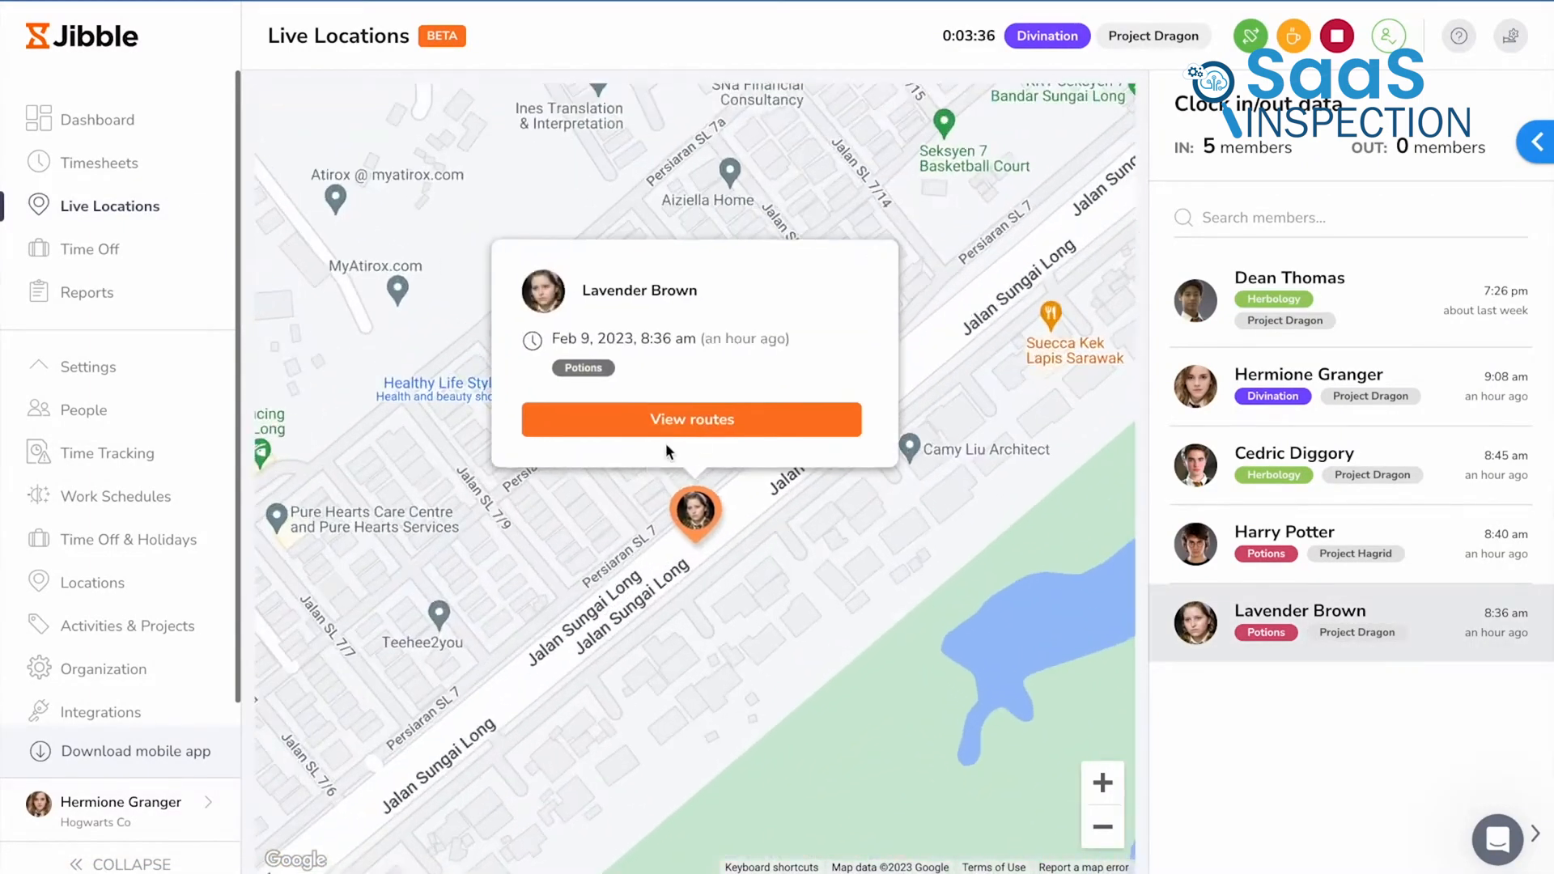
- View a member's route on the map, then go to the Time Off overview
{"action": "left_click", "coordinate": [692, 417]}
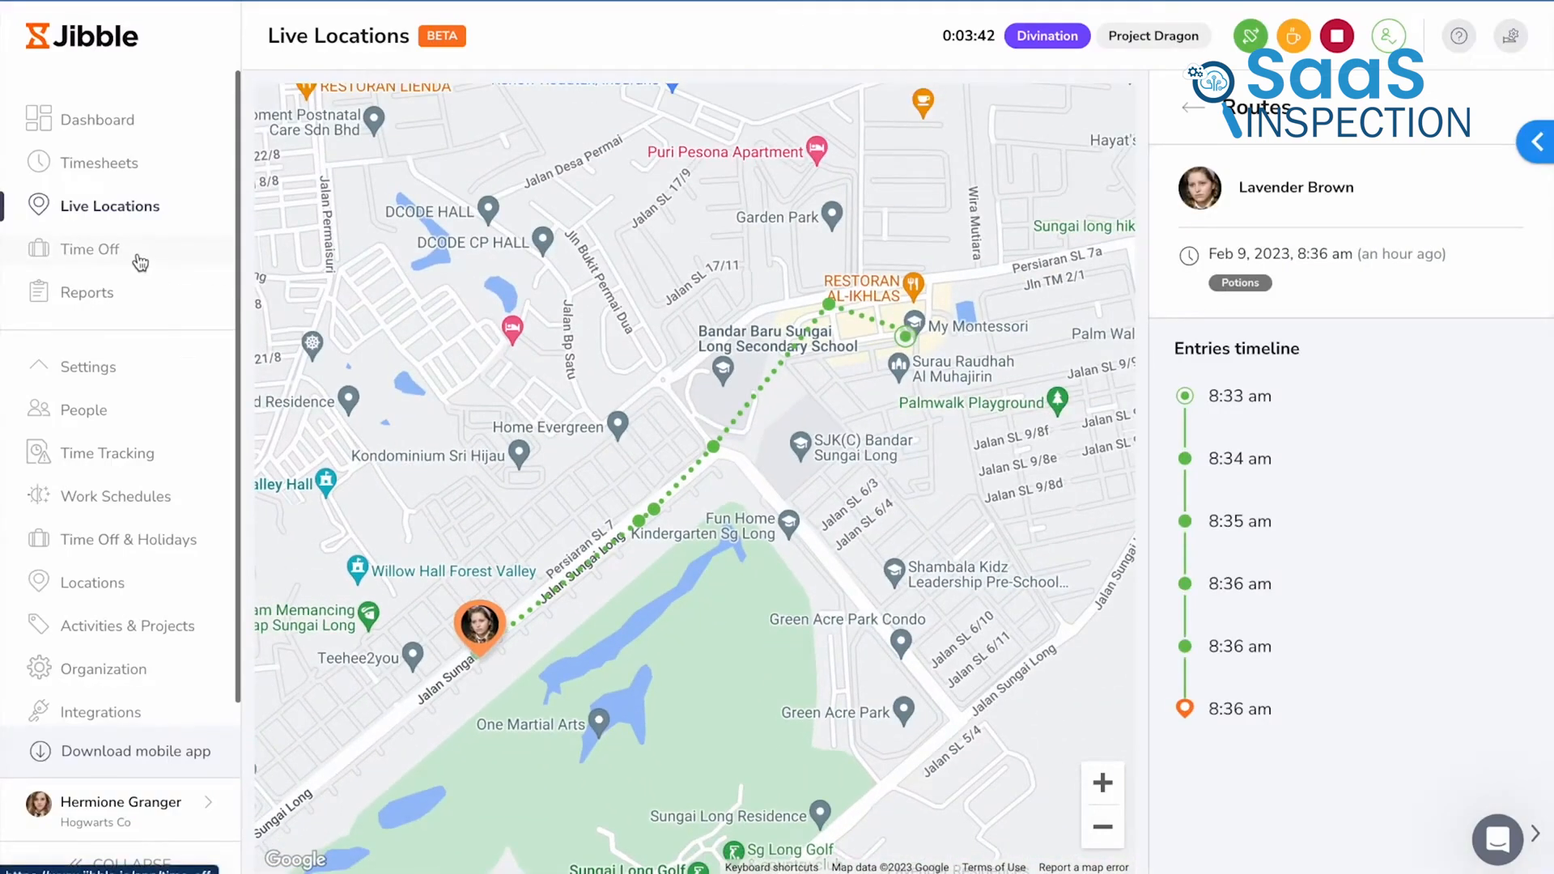
{"action": "left_click", "coordinate": [90, 249]}
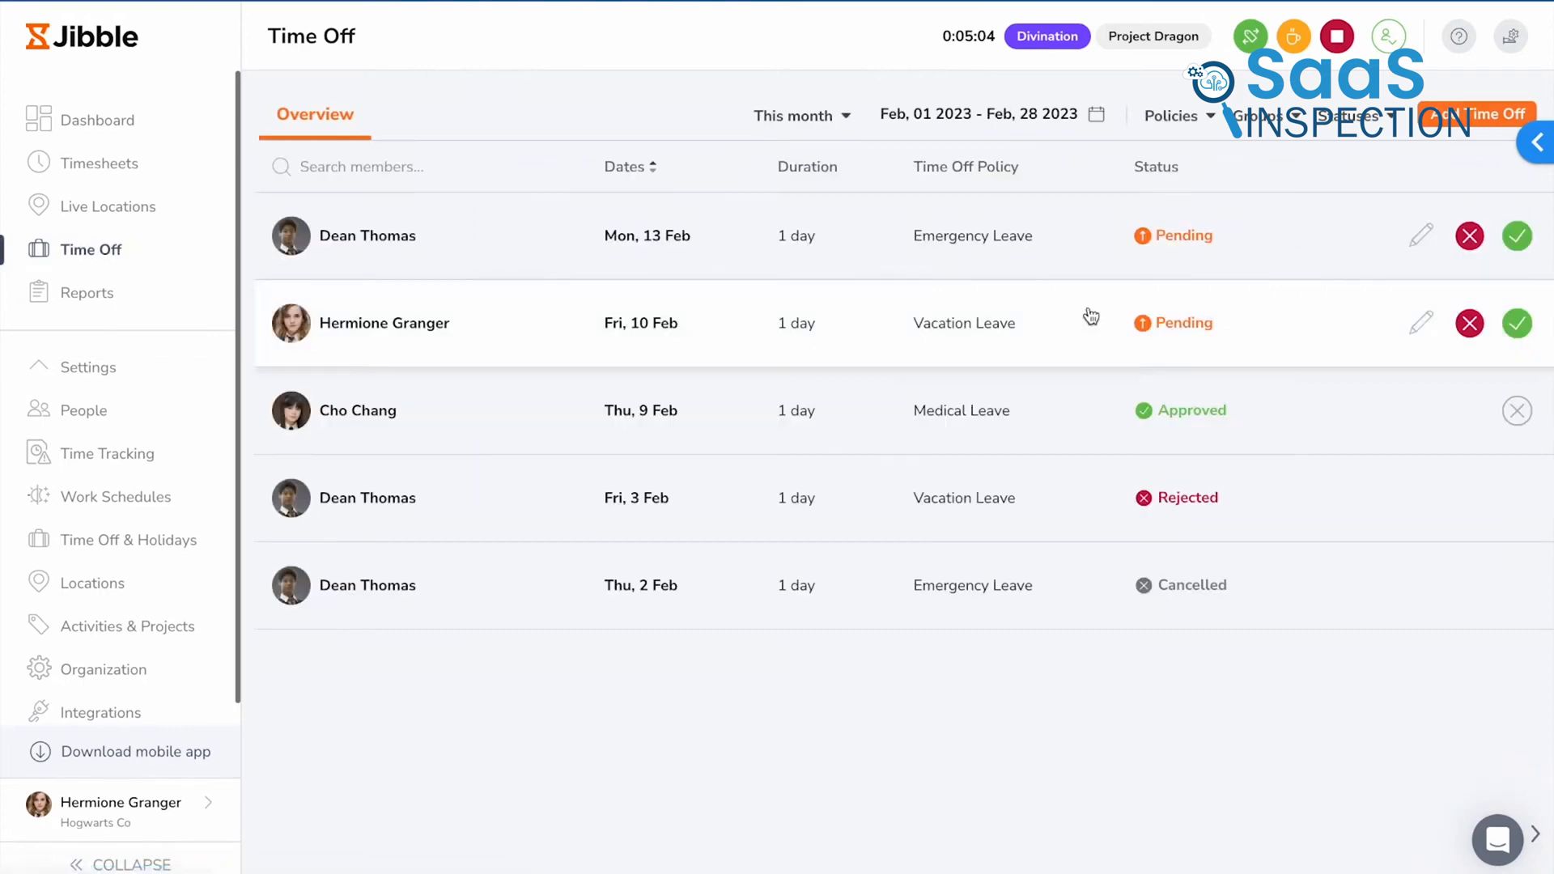
{"action": "mouse_move", "coordinate": [1517, 237]}
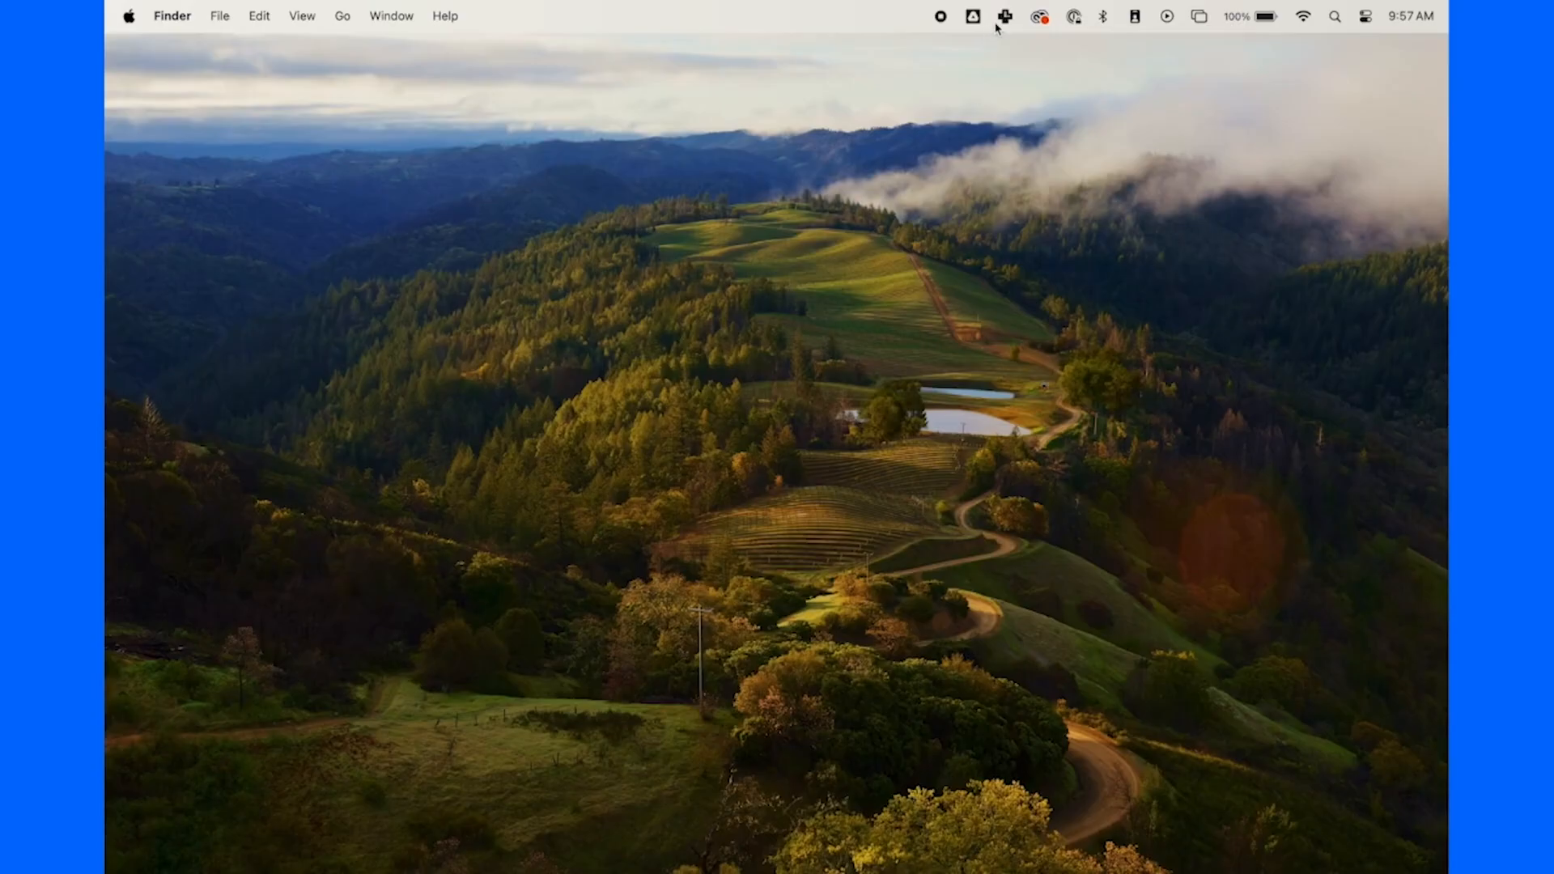
- Show the RescueTime Assistant from the menu bar and review the Monday, September 2 daily stats
{"action": "left_click", "coordinate": [1039, 16]}
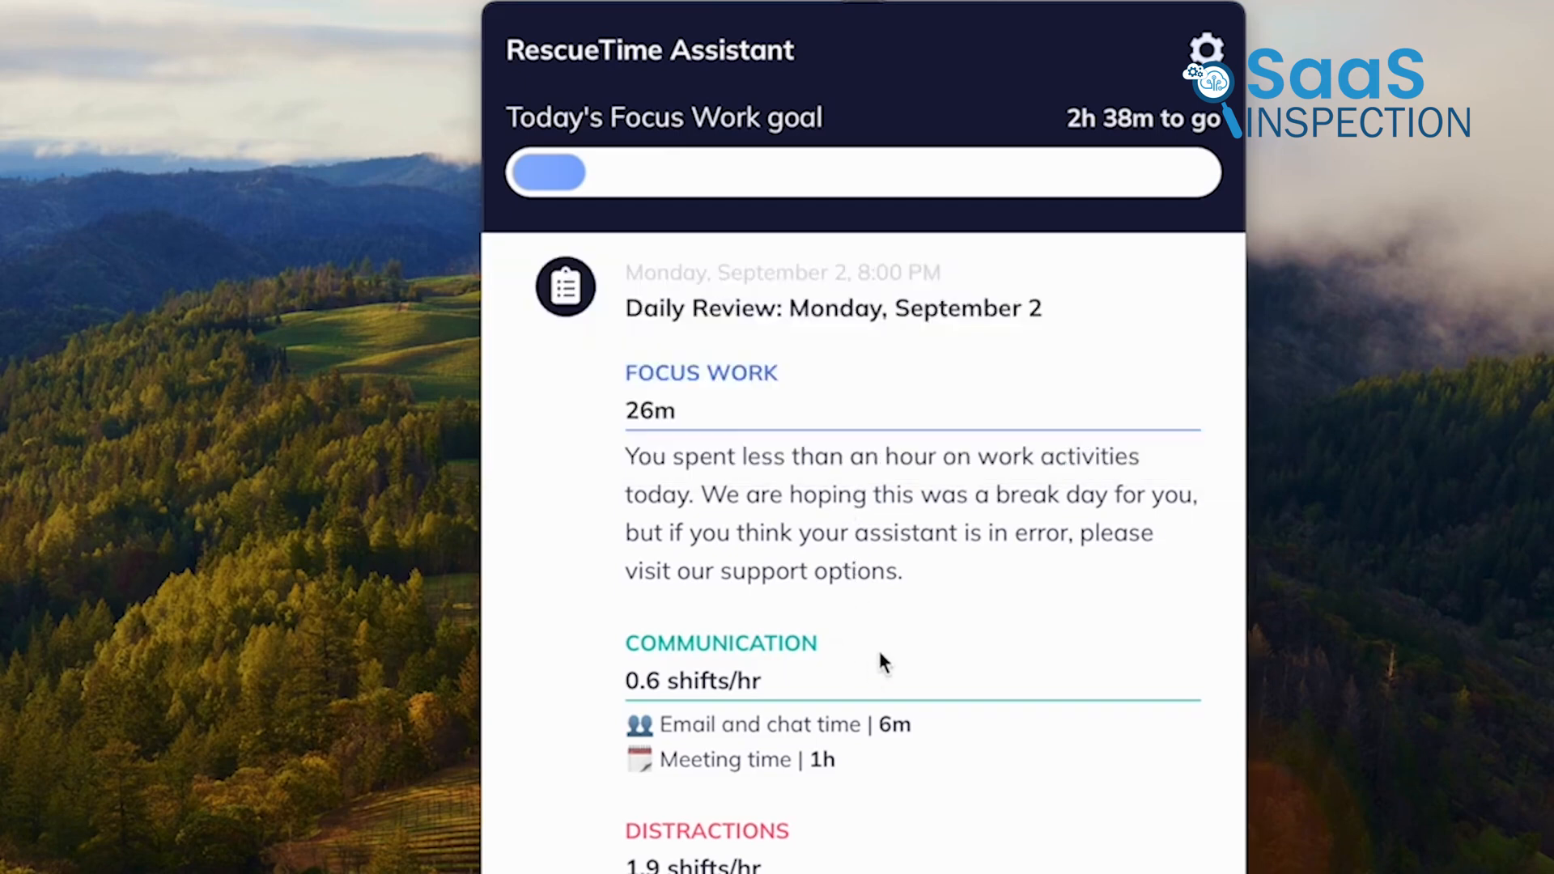
{"action": "scroll", "scroll_direction": "down", "scroll_amount": 3}
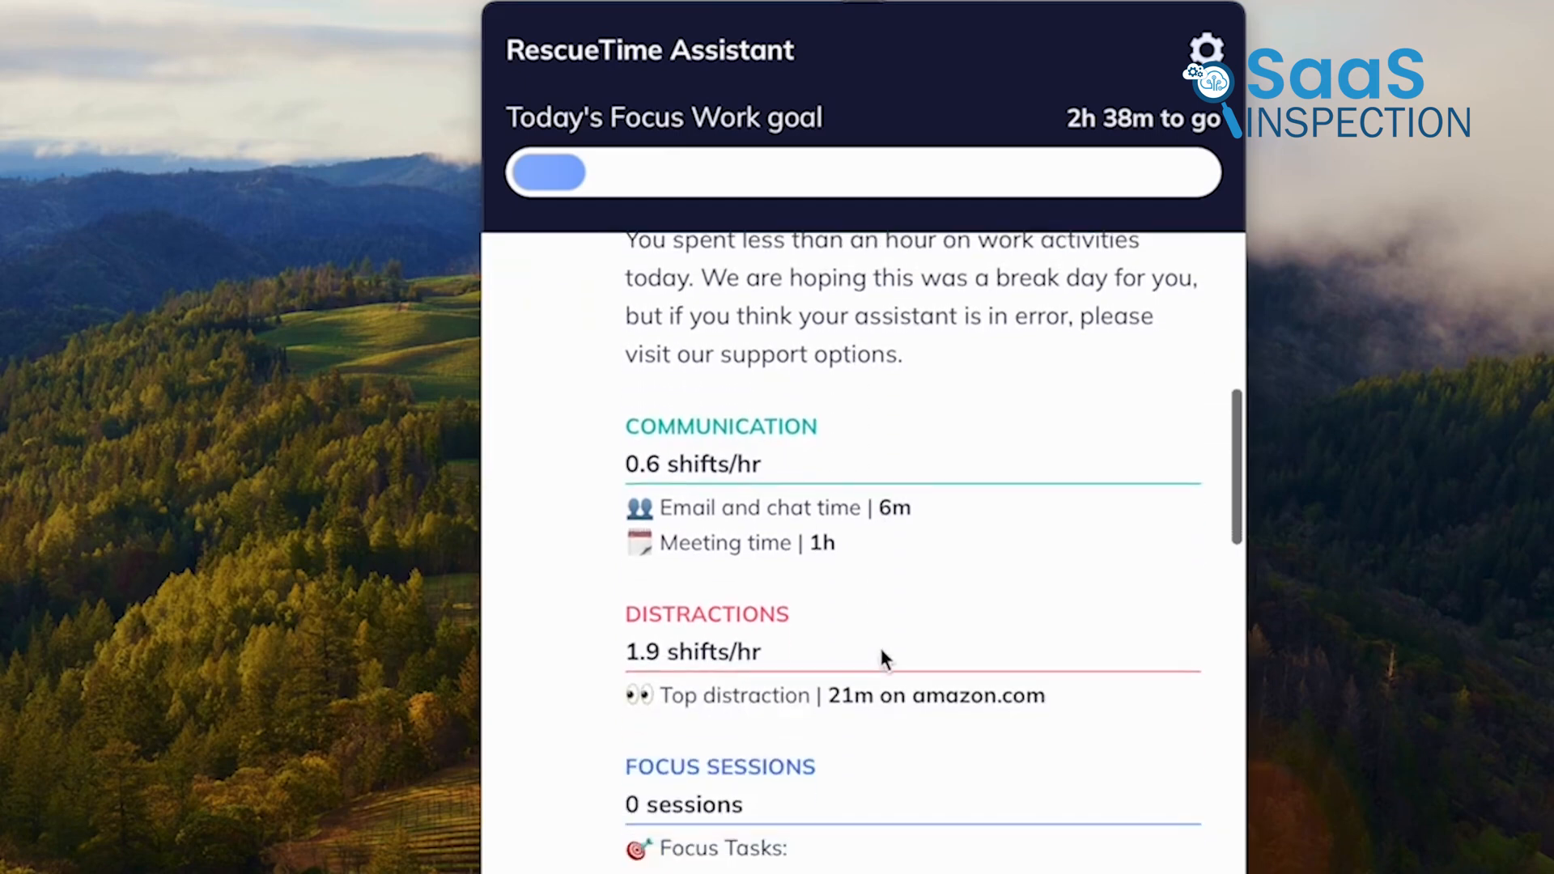